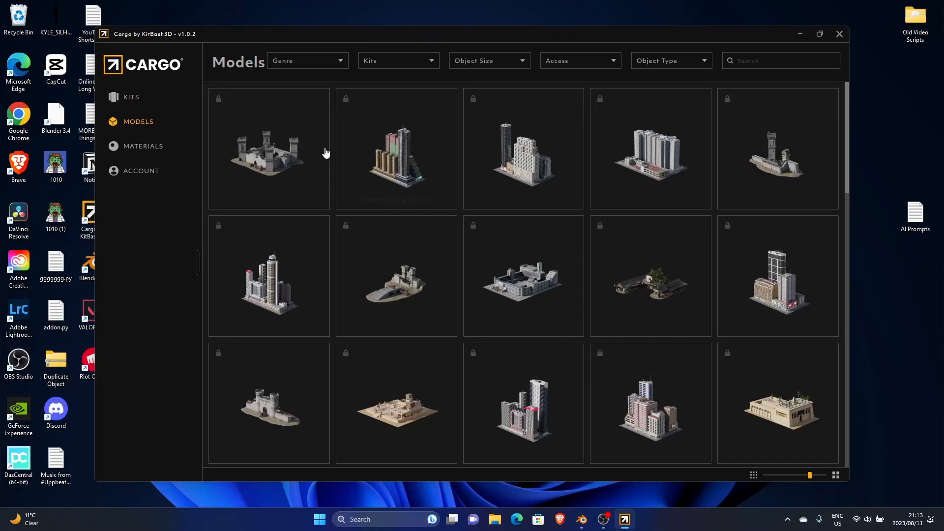
pyautogui.moveTo(154, 184)
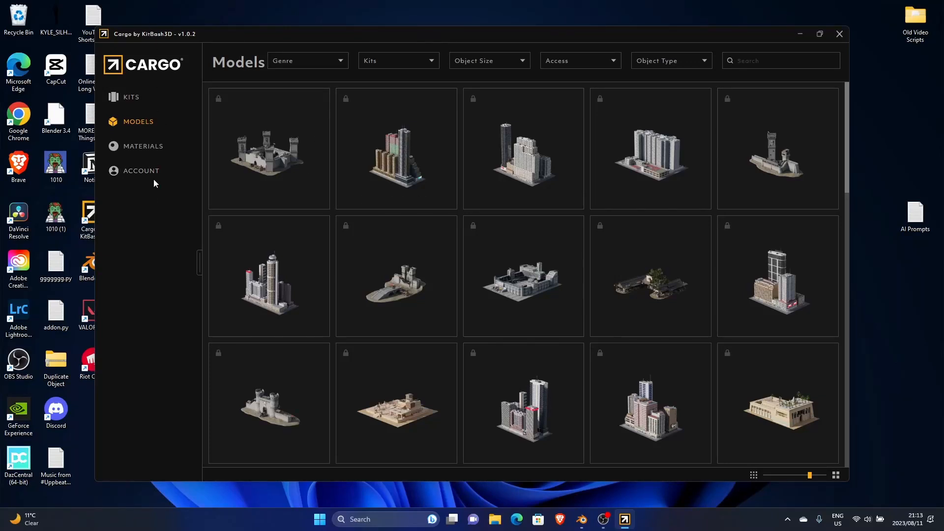
pyautogui.moveTo(422, 40)
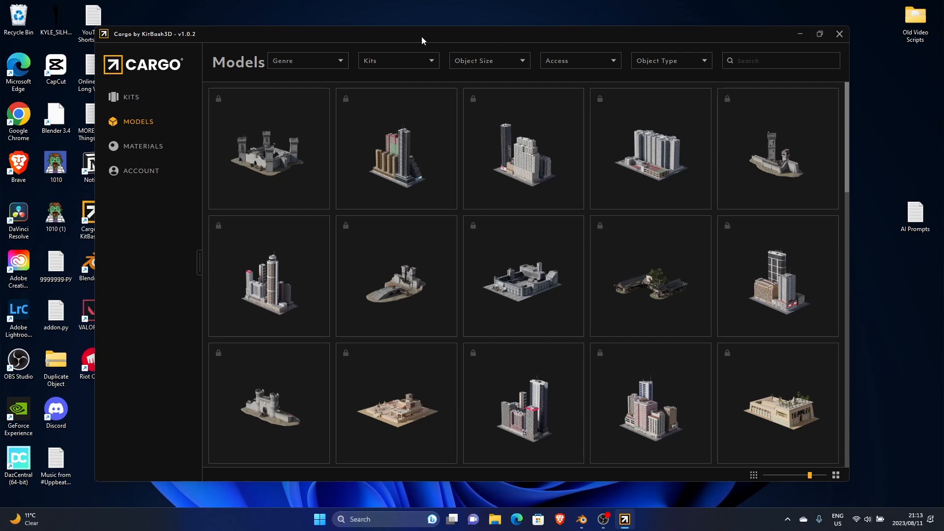
pyautogui.moveTo(397, 46)
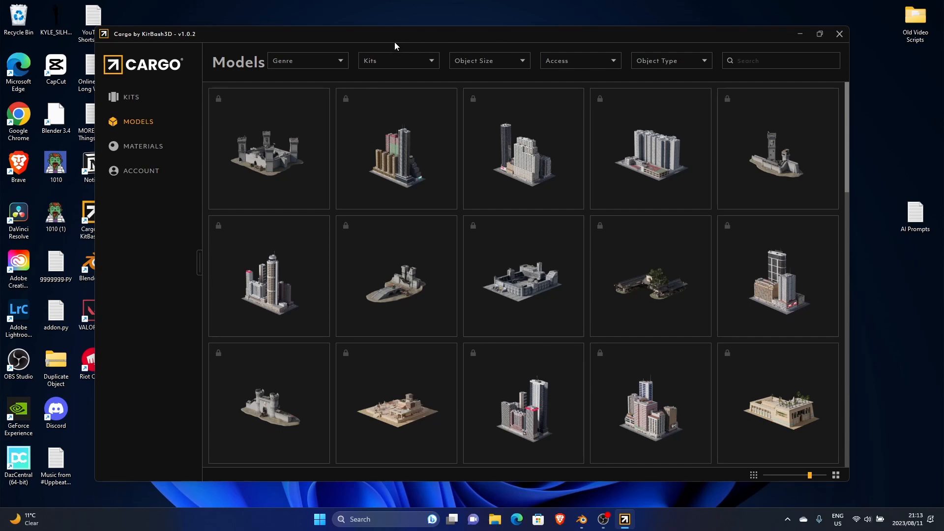
pyautogui.moveTo(462, 220)
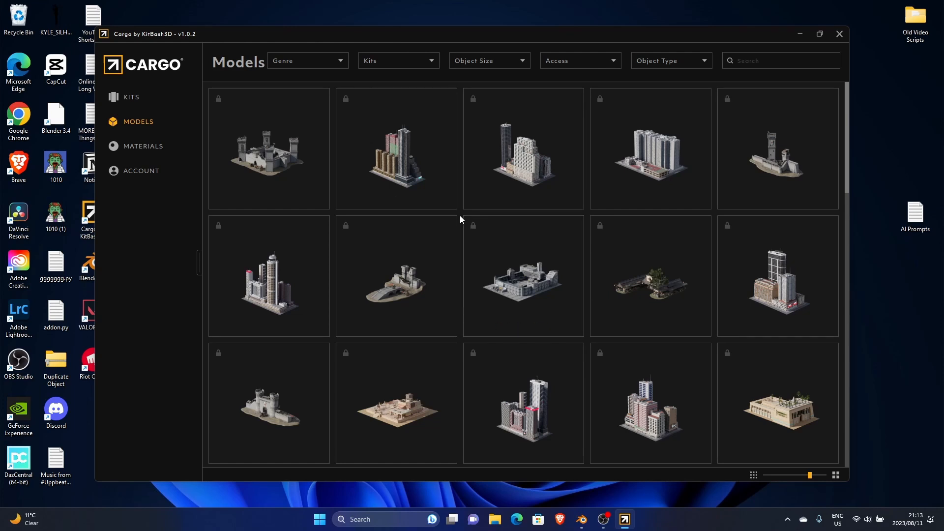
pyautogui.moveTo(458, 39)
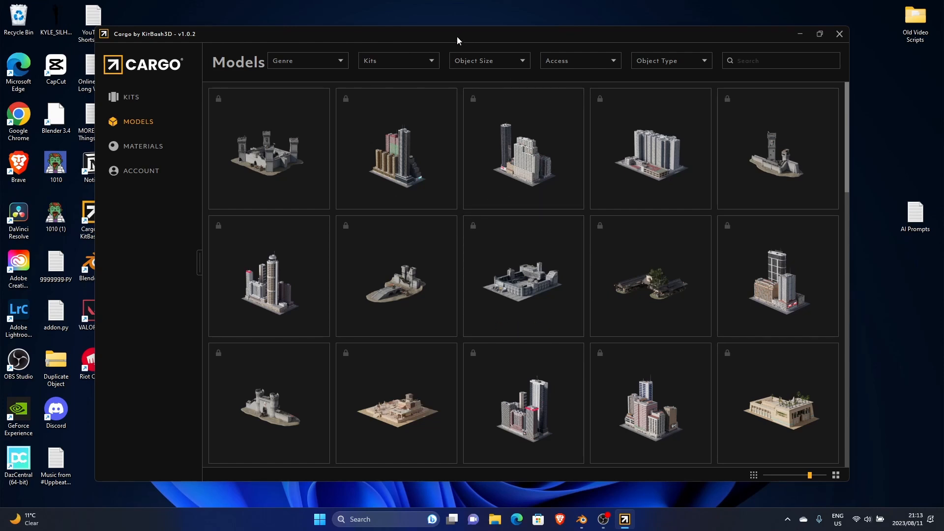
pyautogui.moveTo(161, 43)
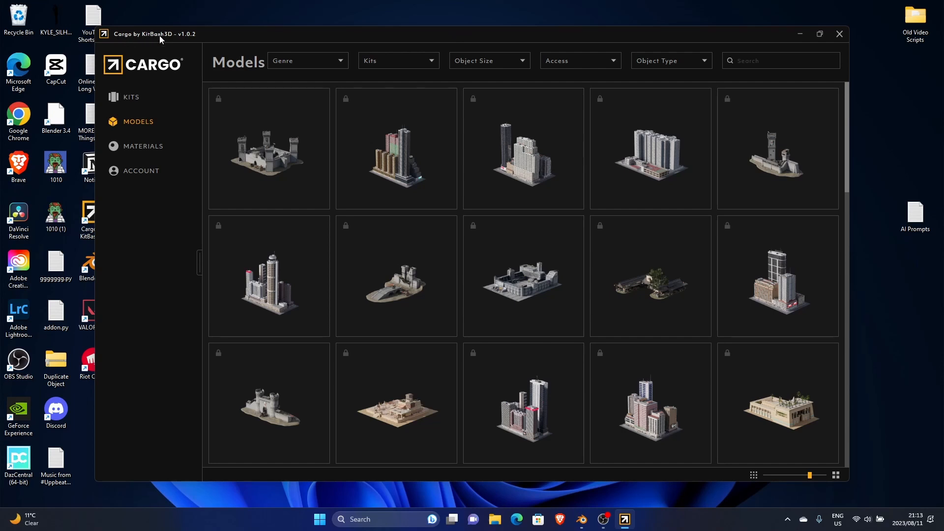
# - Open the Kits catalogue and scroll down past Atom Punk and Police Dept
pyautogui.click(131, 97)
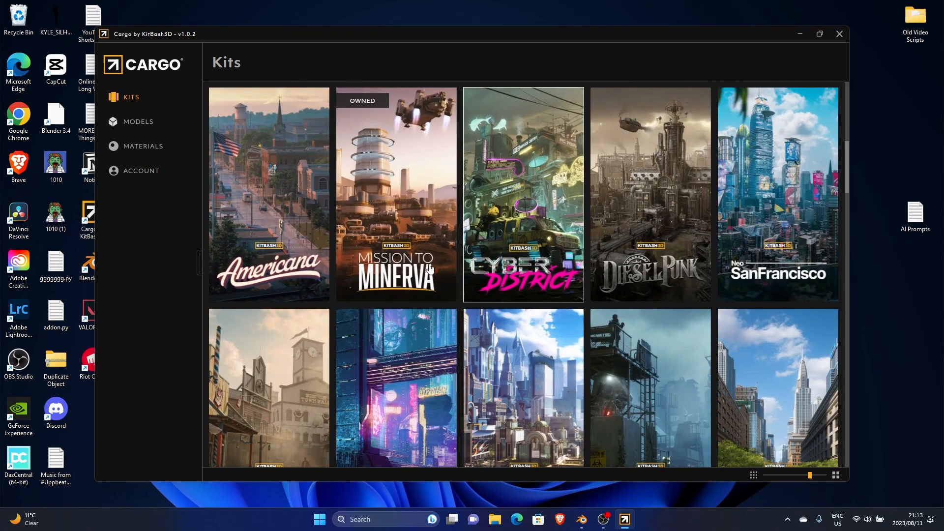
pyautogui.scroll(-3)
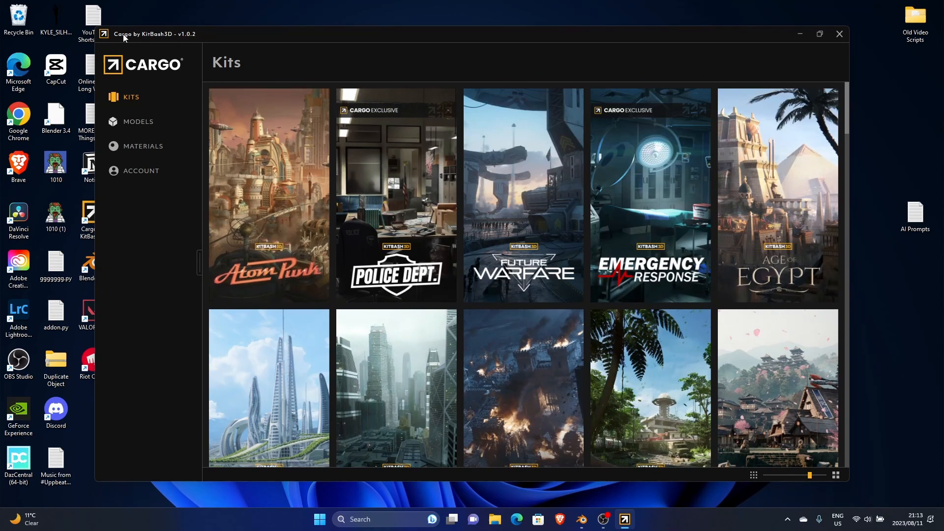
pyautogui.moveTo(142, 38)
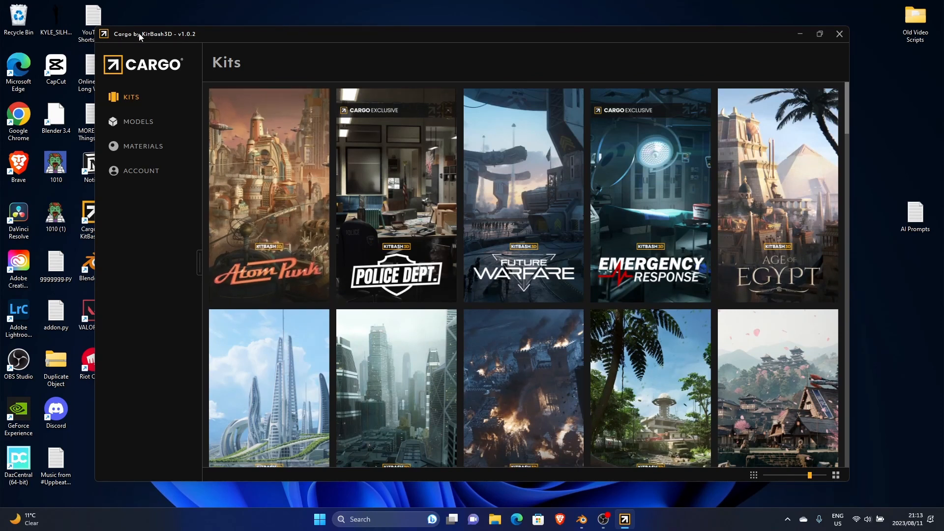
pyautogui.moveTo(137, 94)
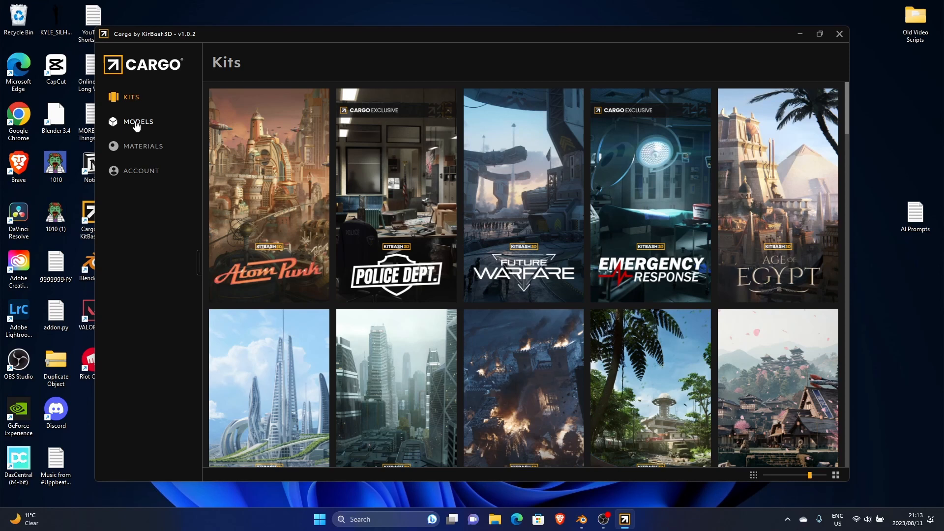
# - Filter Models by Free access (98 results) and browse down to Terraformer
pyautogui.click(138, 122)
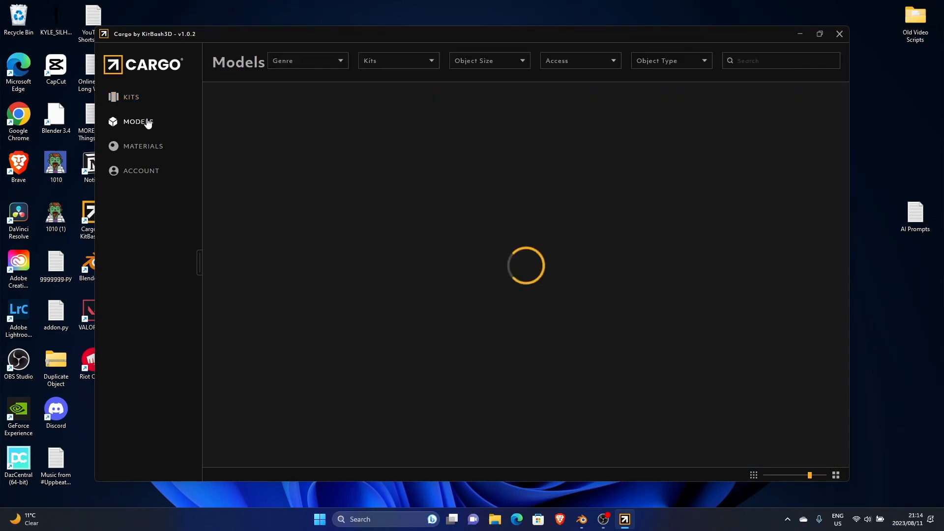
pyautogui.click(580, 60)
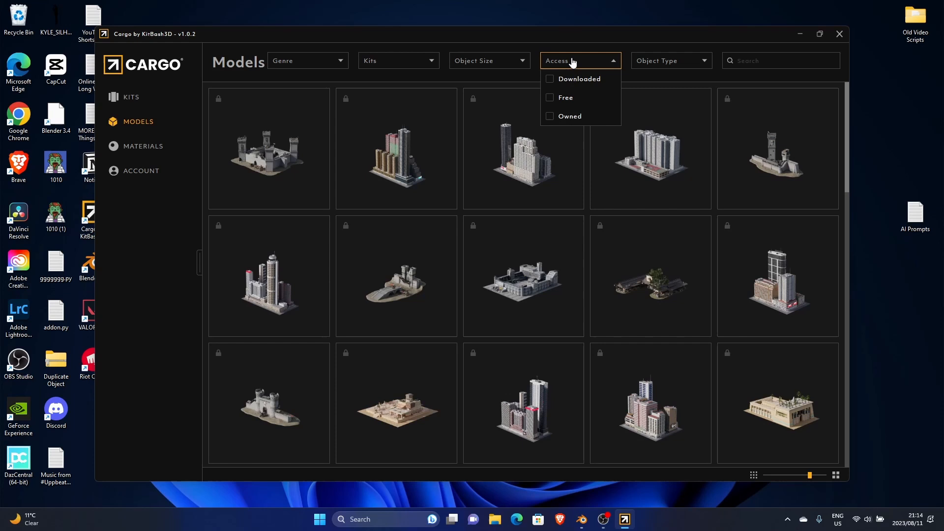
pyautogui.click(550, 98)
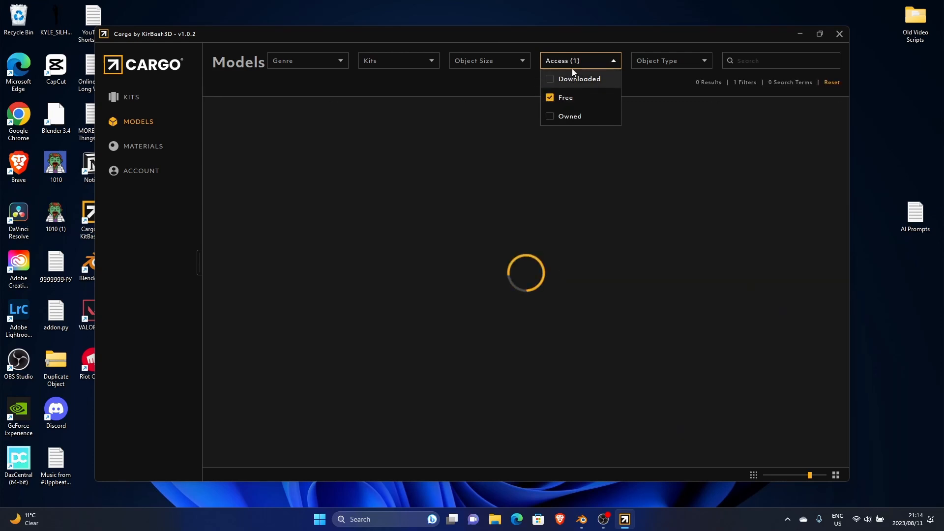
pyautogui.click(581, 60)
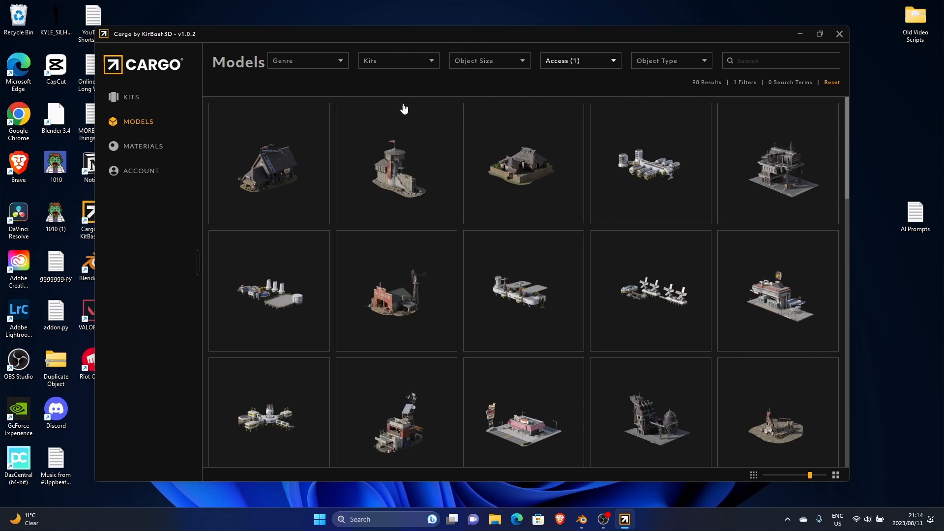
pyautogui.scroll(-3)
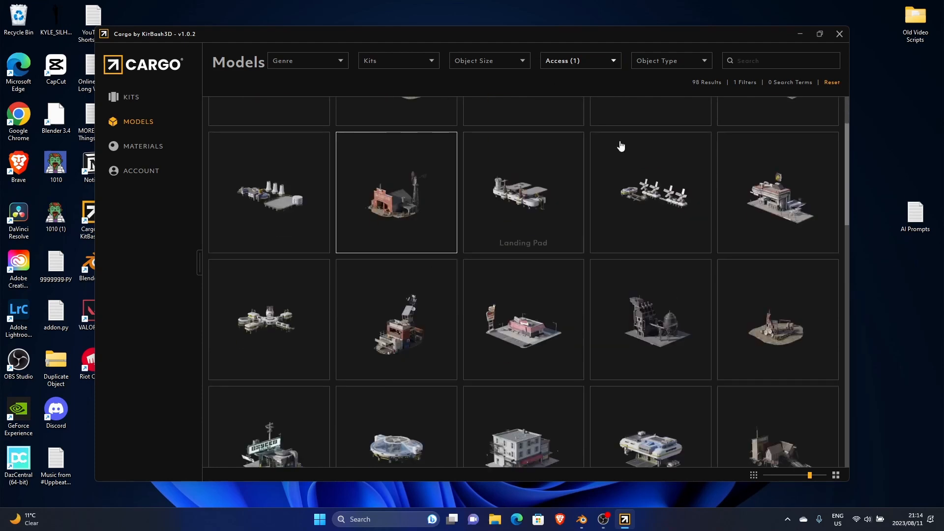
pyautogui.scroll(-3)
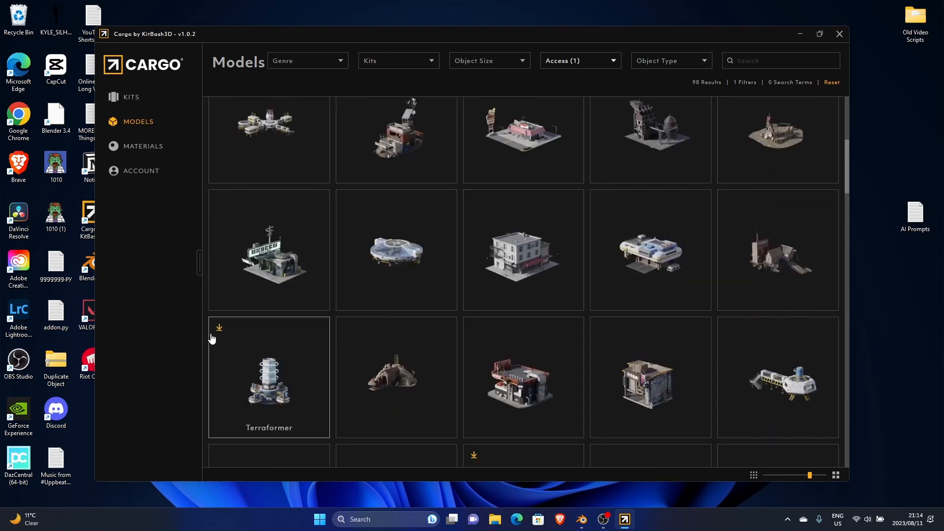
pyautogui.scroll(-3)
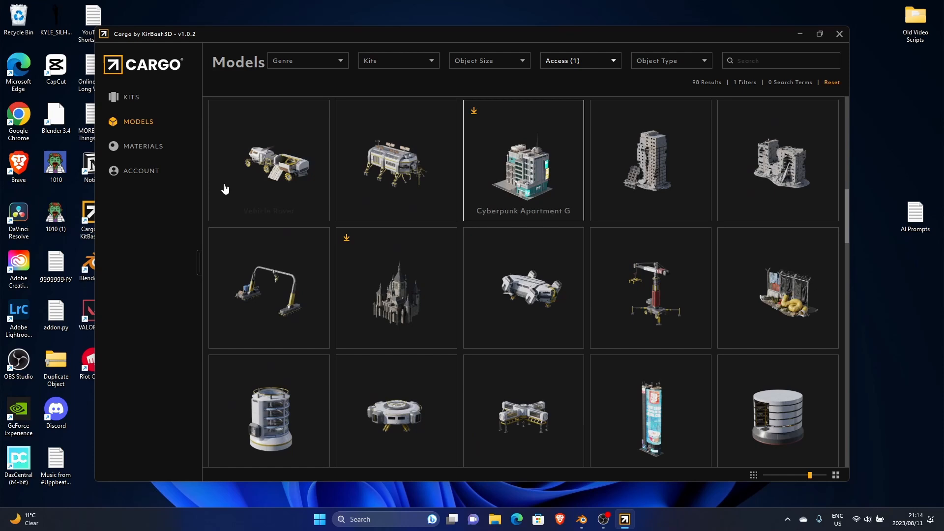
# - Filter Materials to Free (60 results) and scroll through spheres like Emissive Blue
pyautogui.click(142, 146)
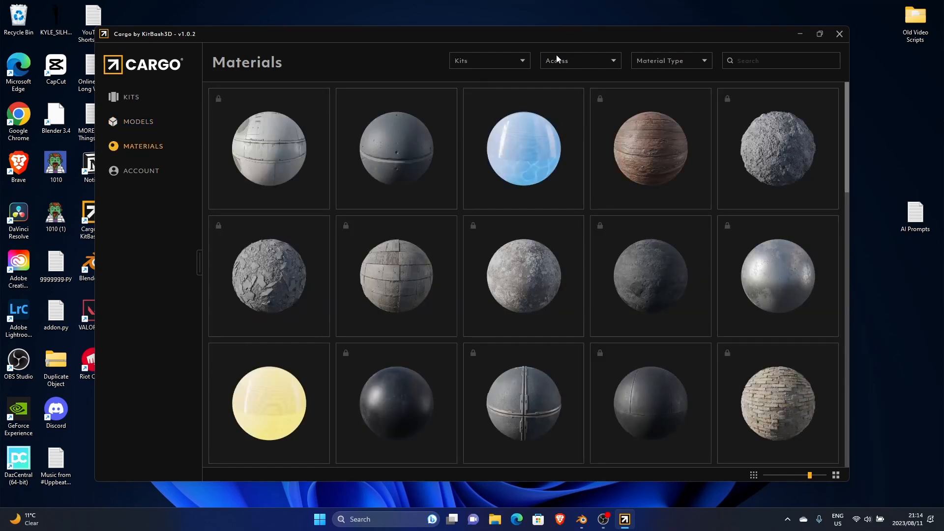
pyautogui.click(549, 98)
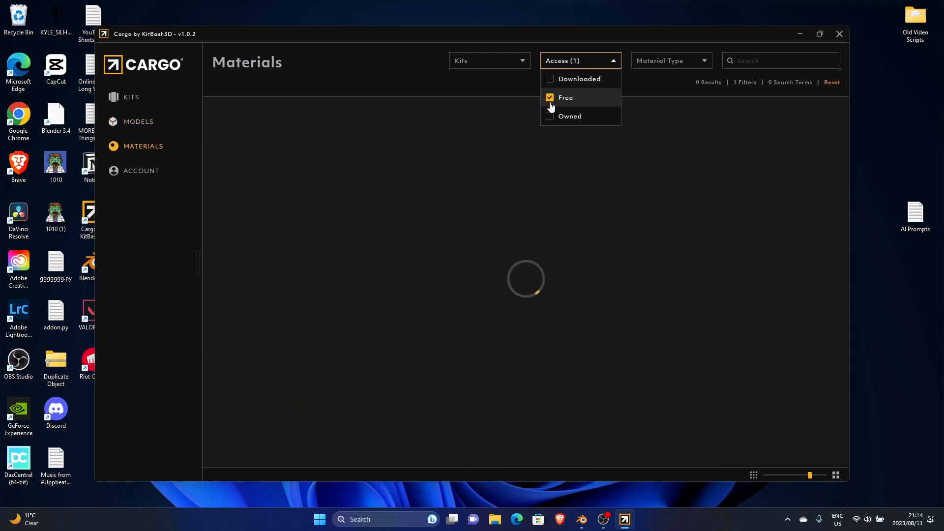
pyautogui.click(565, 98)
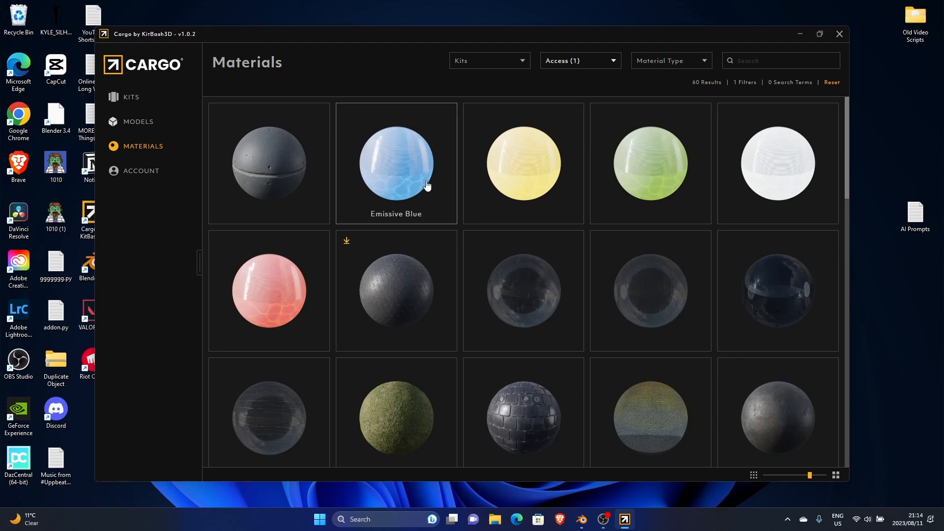
pyautogui.scroll(-3)
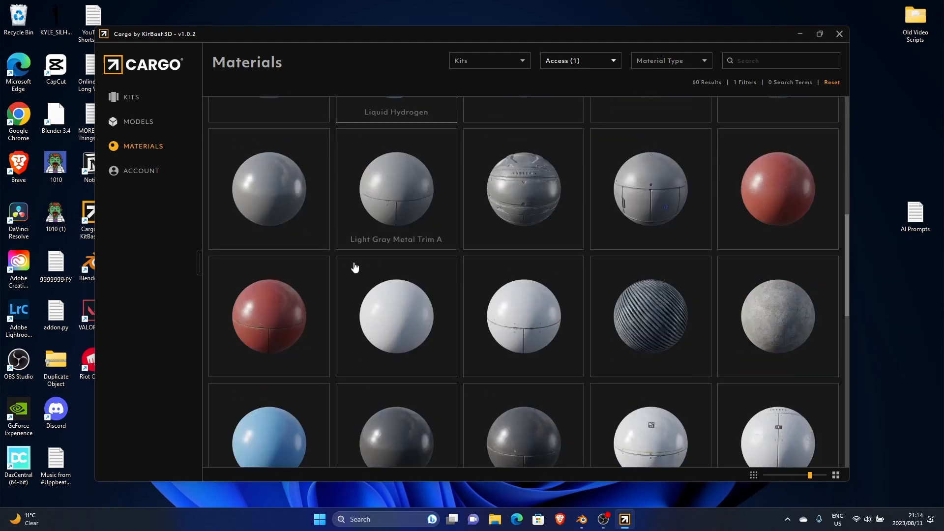
pyautogui.scroll(-3)
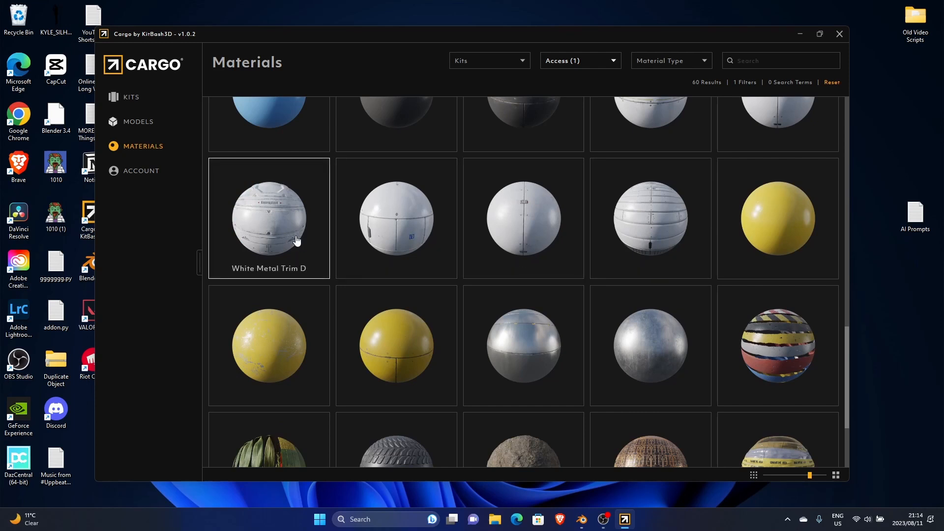
pyautogui.scroll(-3)
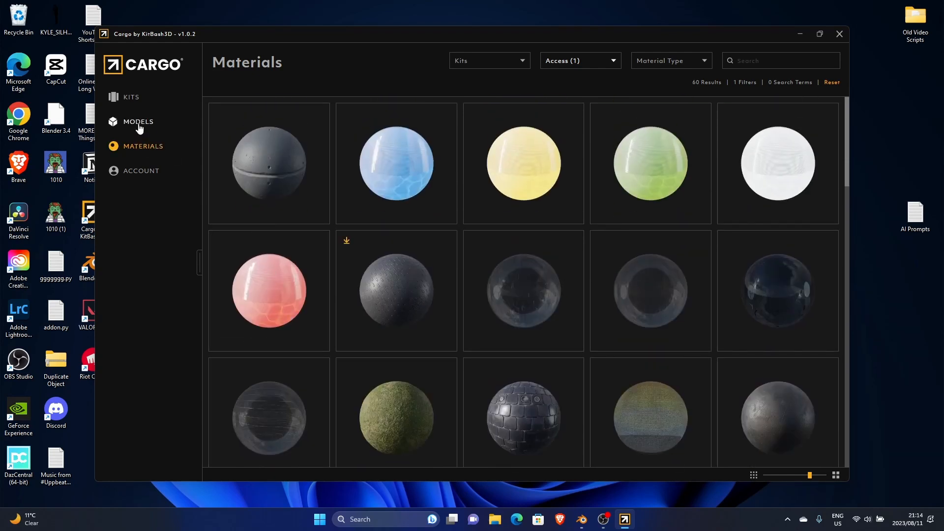
# - Re-filter Models to Free and open Terraformer's details (2k jpg, 161.45 MB)
pyautogui.click(138, 122)
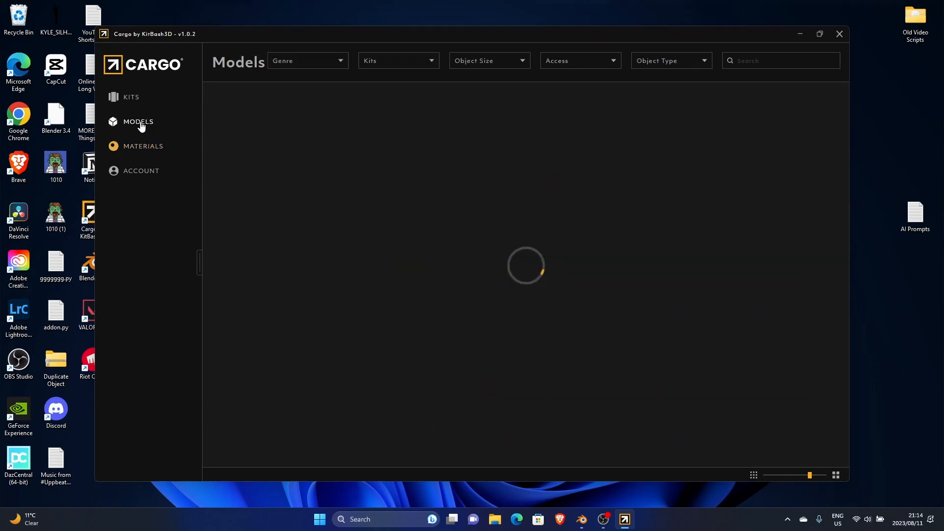
pyautogui.click(550, 97)
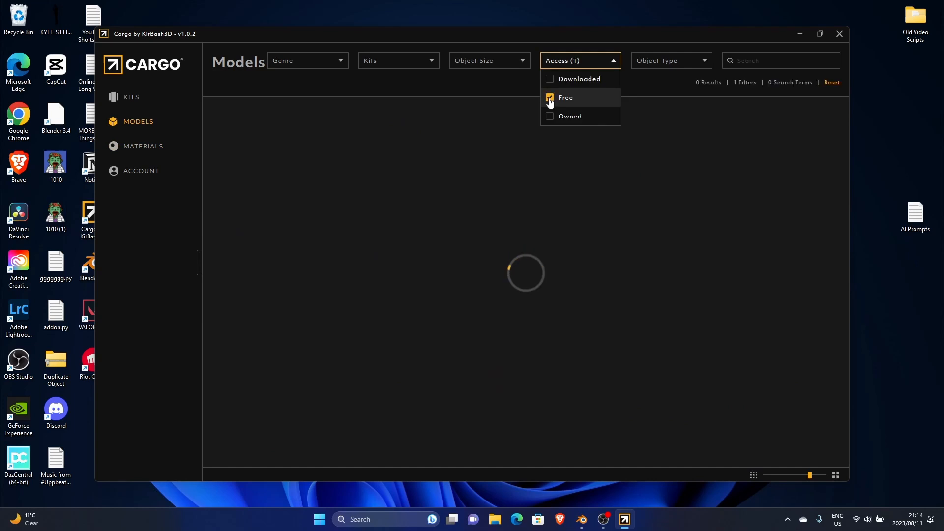
pyautogui.click(549, 97)
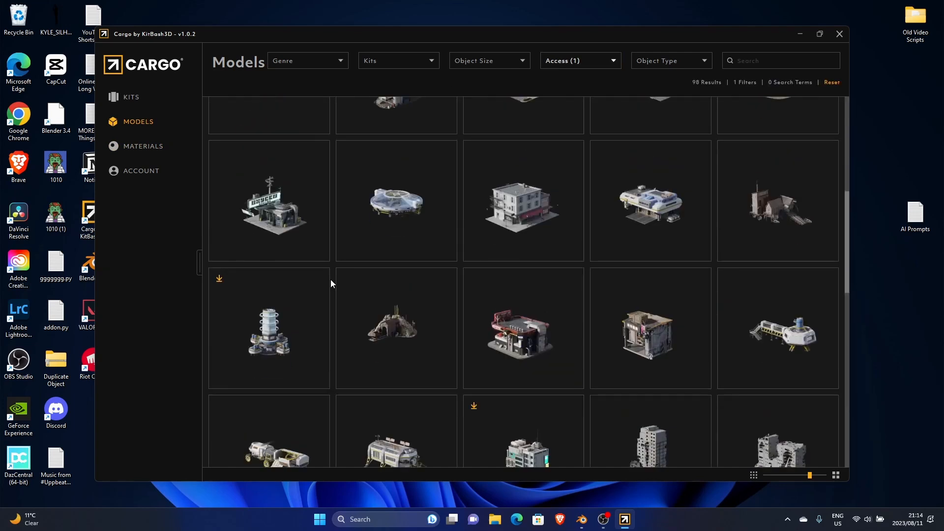
pyautogui.scroll(-3)
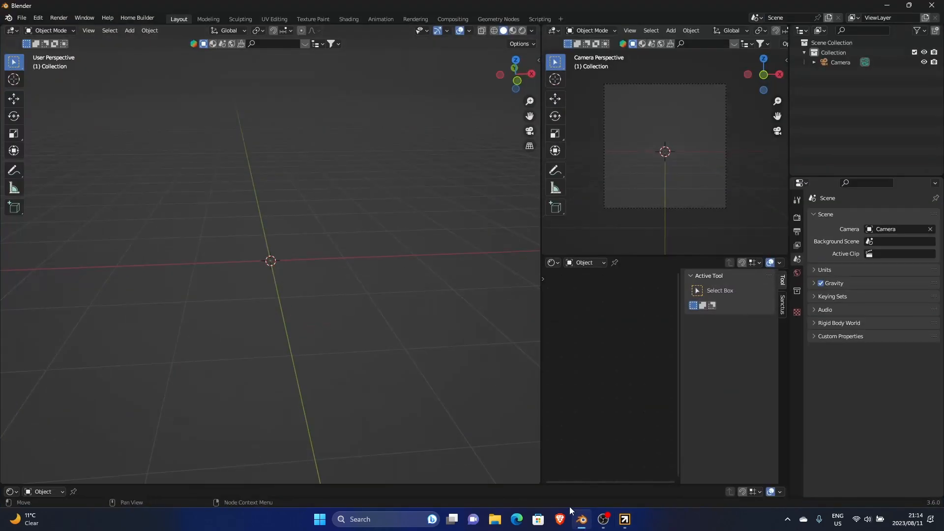
pyautogui.click(625, 519)
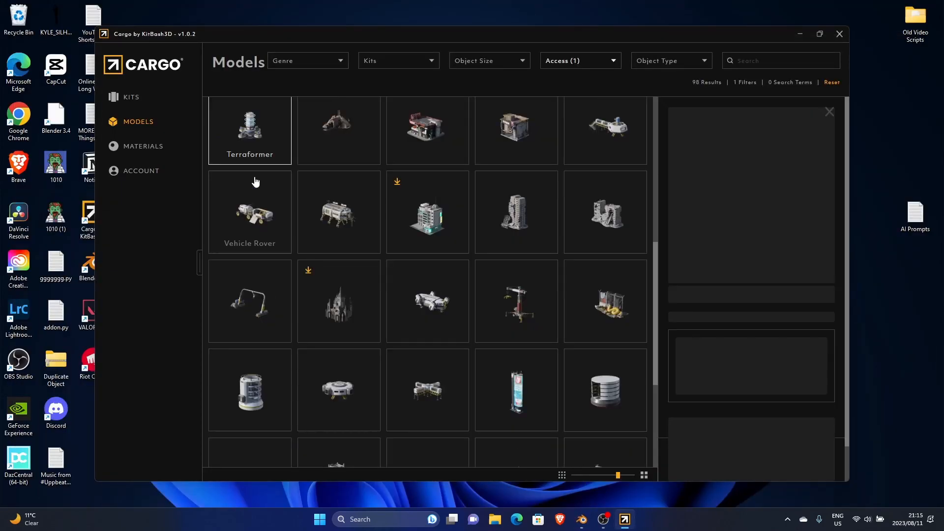
pyautogui.click(250, 125)
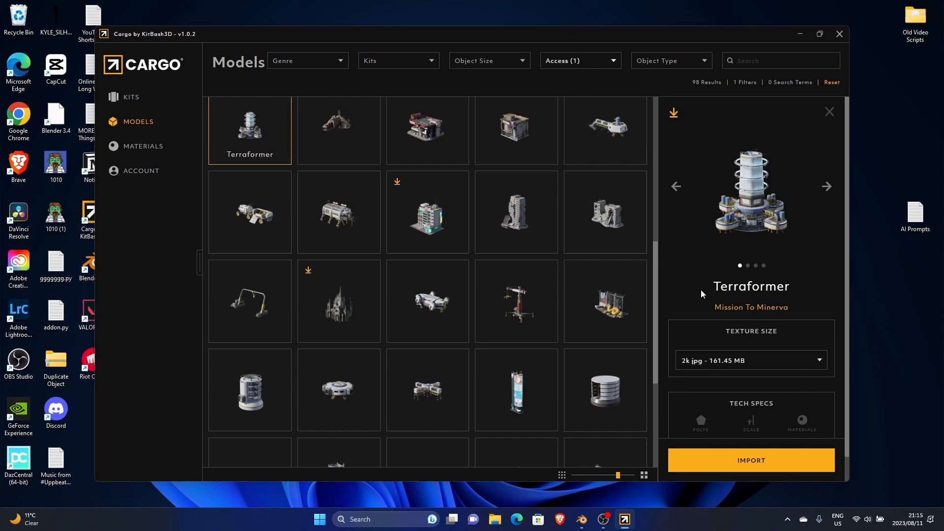
# - Import Terraformer into Blender, orbit around it, and view it in Rendered shading
pyautogui.click(751, 460)
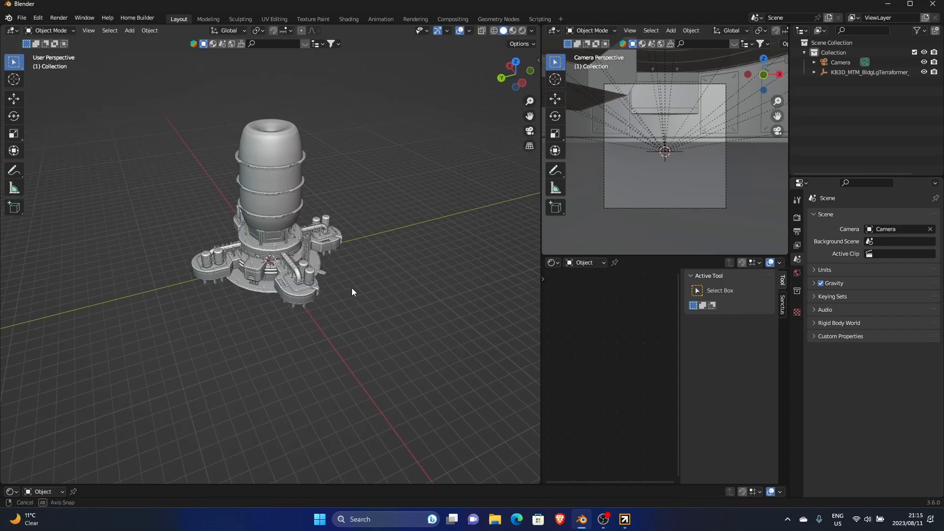
pyautogui.moveTo(352, 292); pyautogui.dragTo(252, 235)
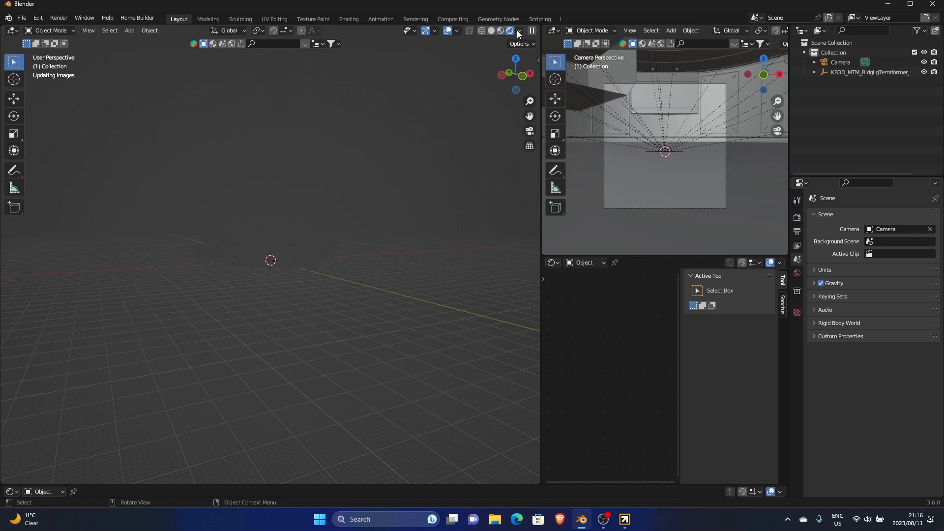
pyautogui.click(517, 31)
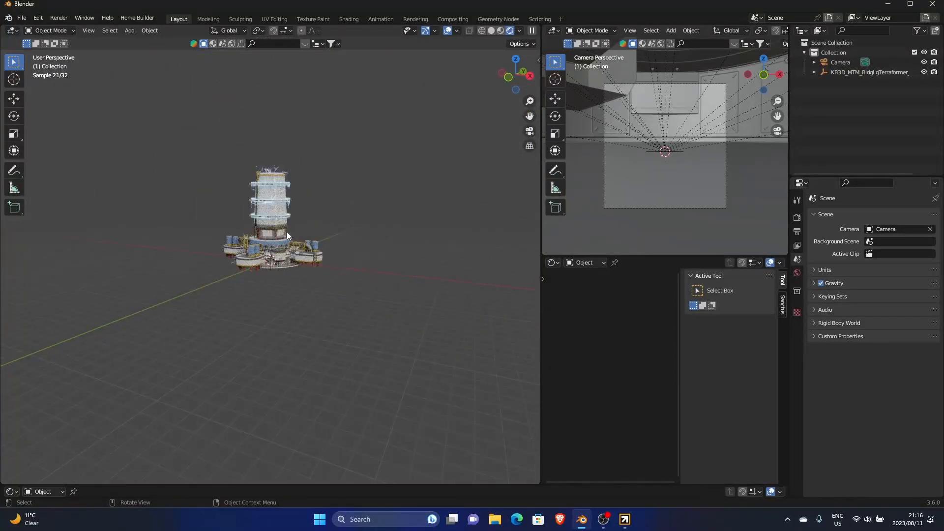
# - Add a scaled-up cube around the Terraformer with a Principled Volume fog material
pyautogui.click(519, 31)
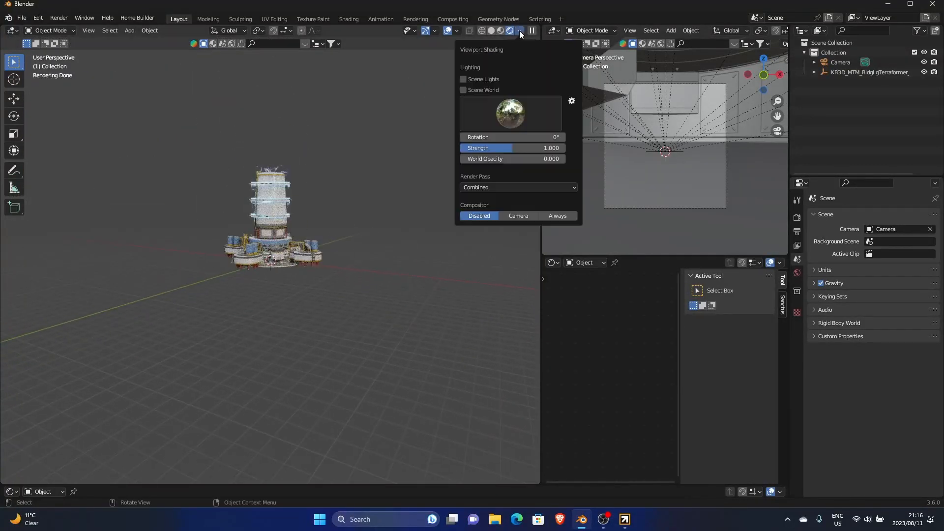
pyautogui.click(463, 79)
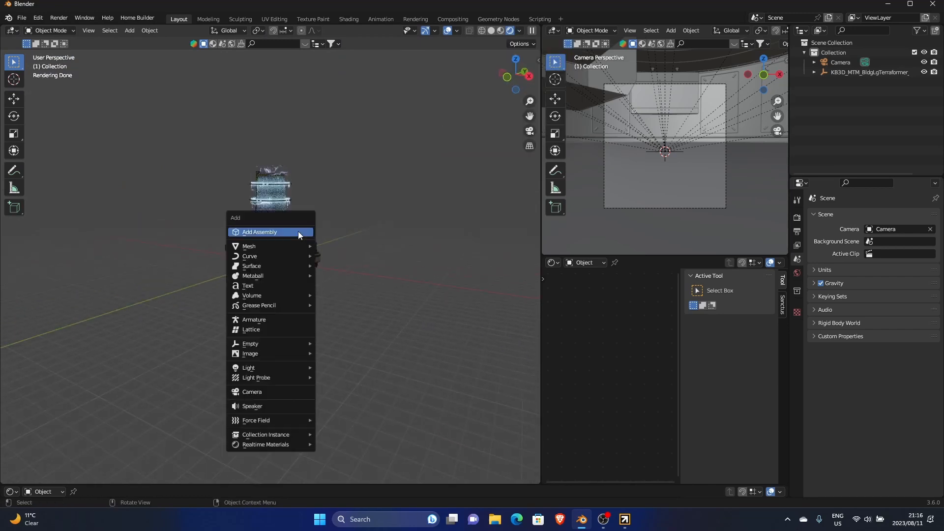
pyautogui.click(259, 232)
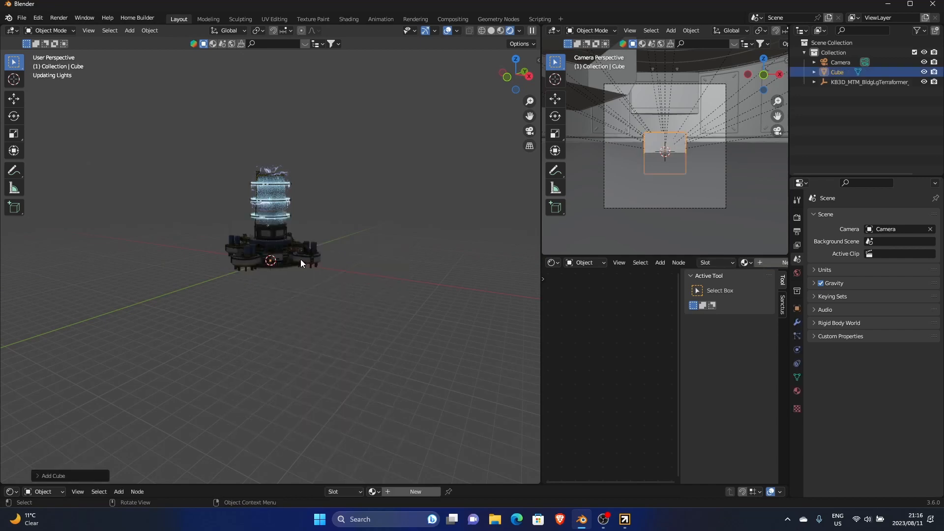
pyautogui.press('s')
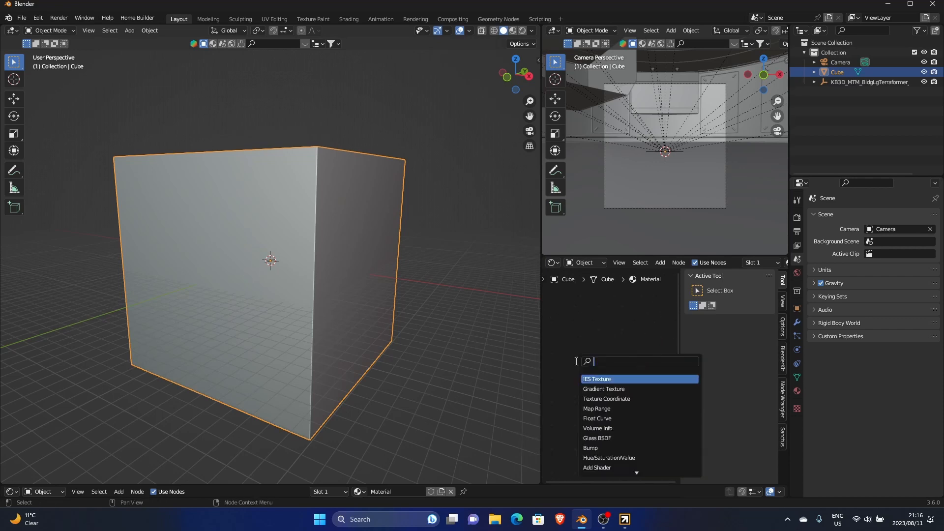
pyautogui.write('volu')
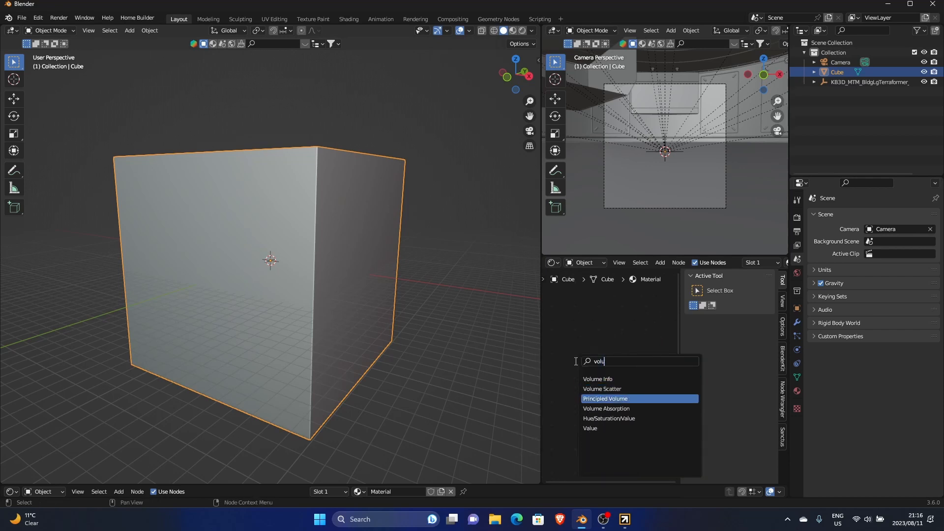
pyautogui.click(604, 398)
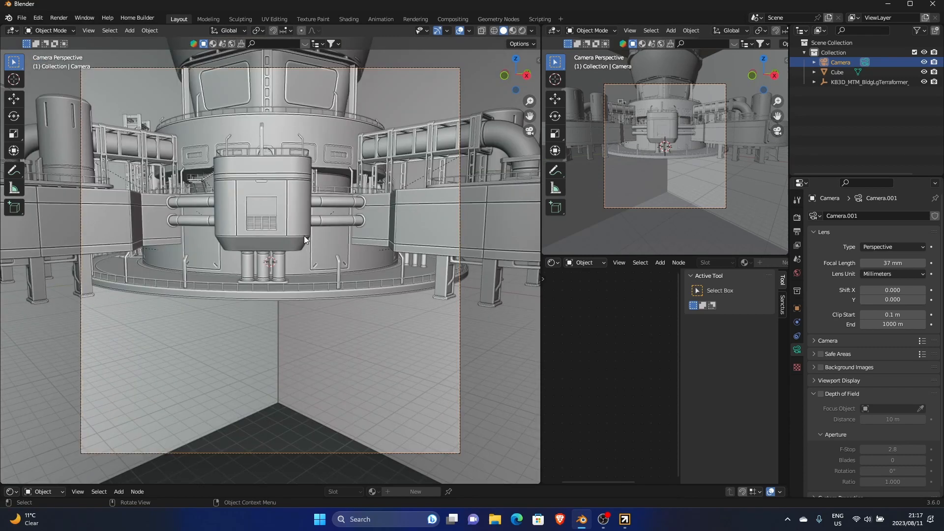
# - Add a point light in front of the central module and set its power to 50000 W
pyautogui.click(129, 30)
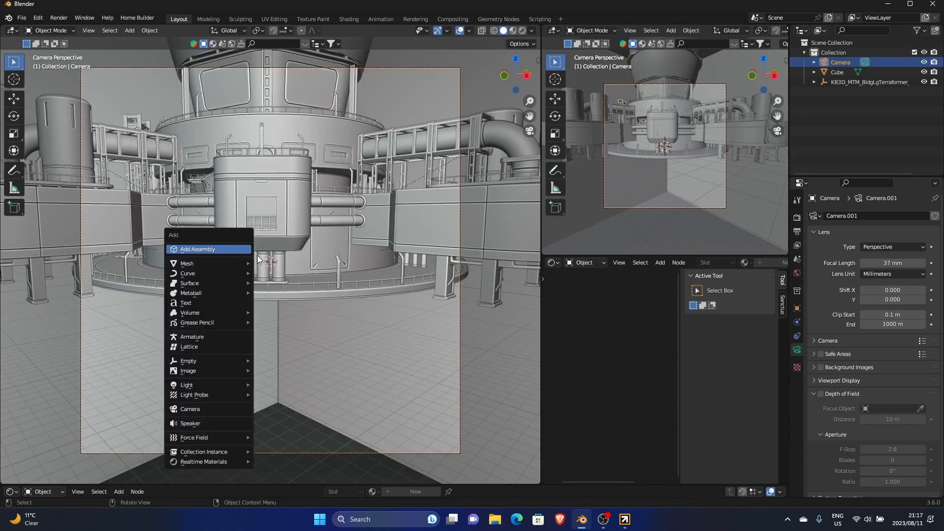
pyautogui.moveTo(186, 384)
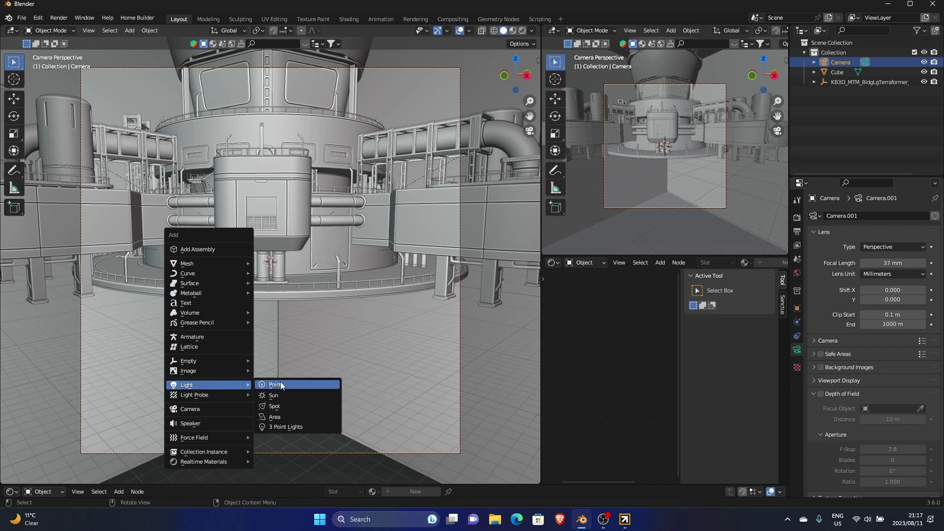
pyautogui.moveTo(284, 406)
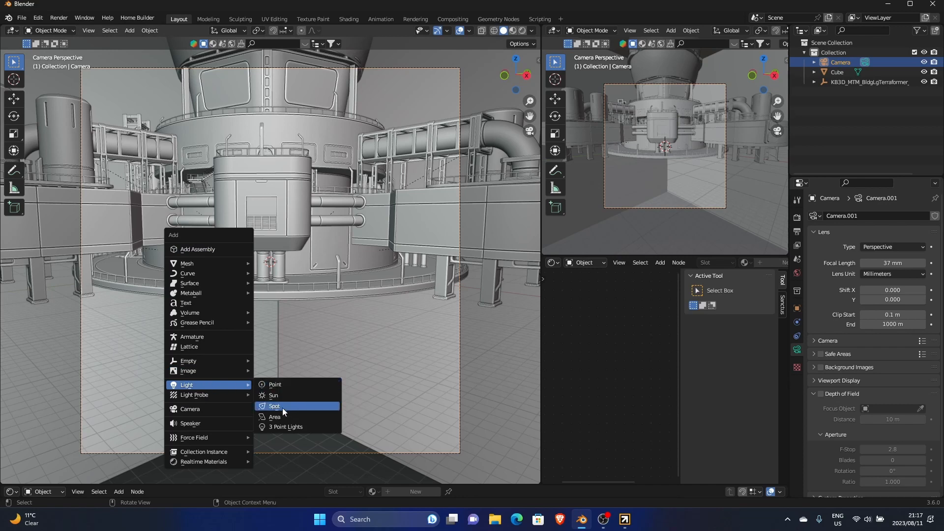
pyautogui.click(274, 383)
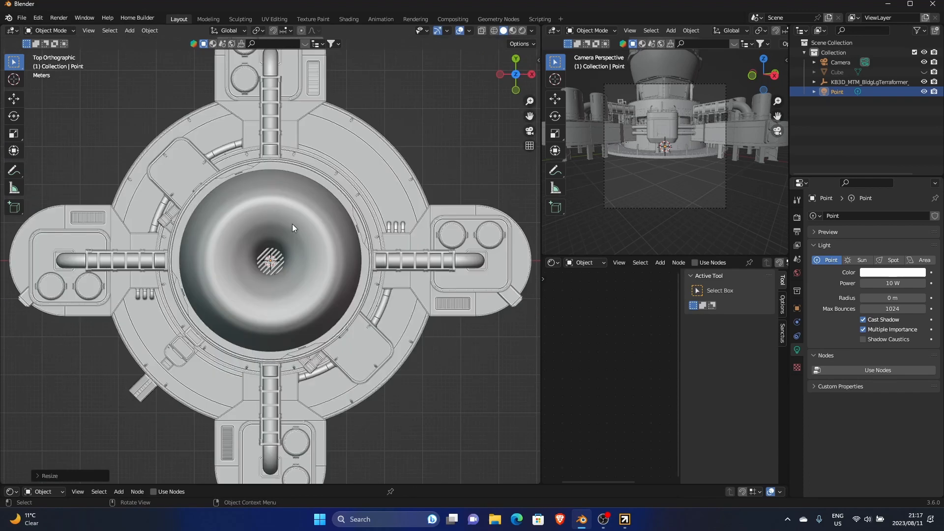
pyautogui.moveTo(295, 261)
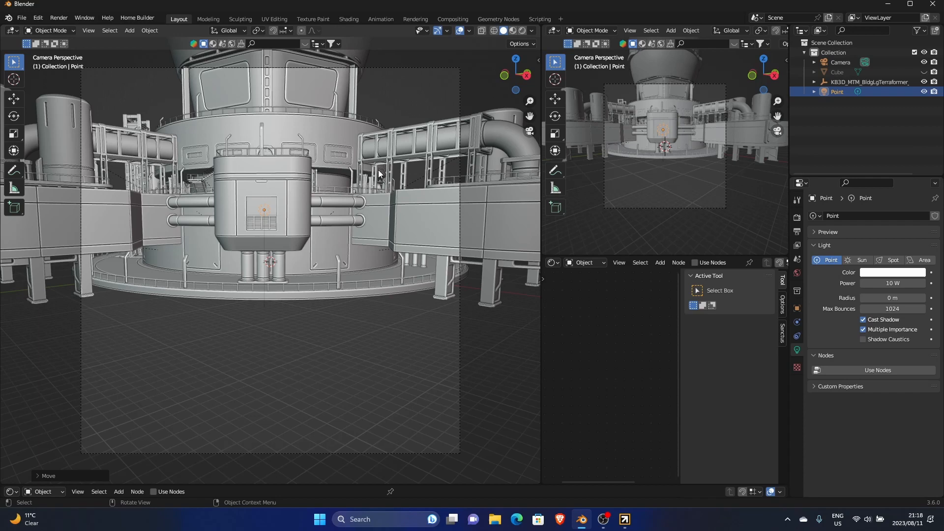
pyautogui.click(892, 283)
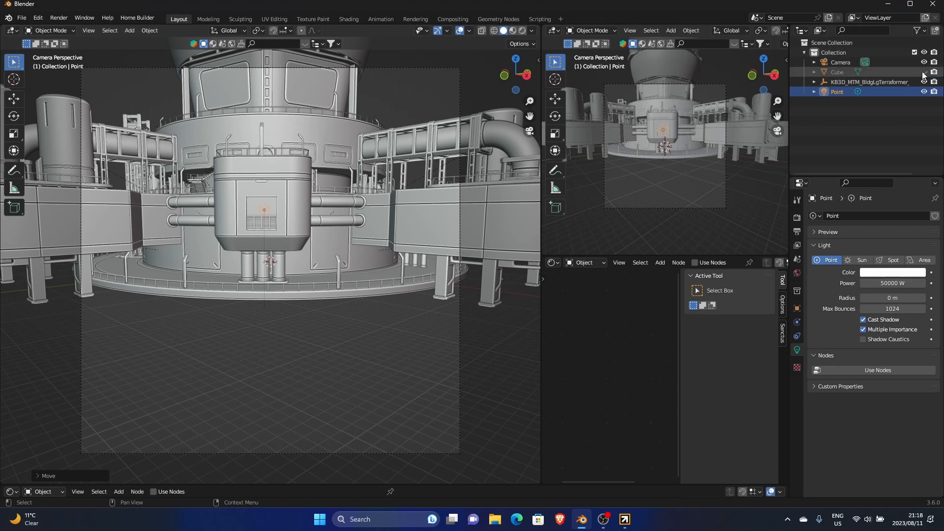
pyautogui.click(836, 72)
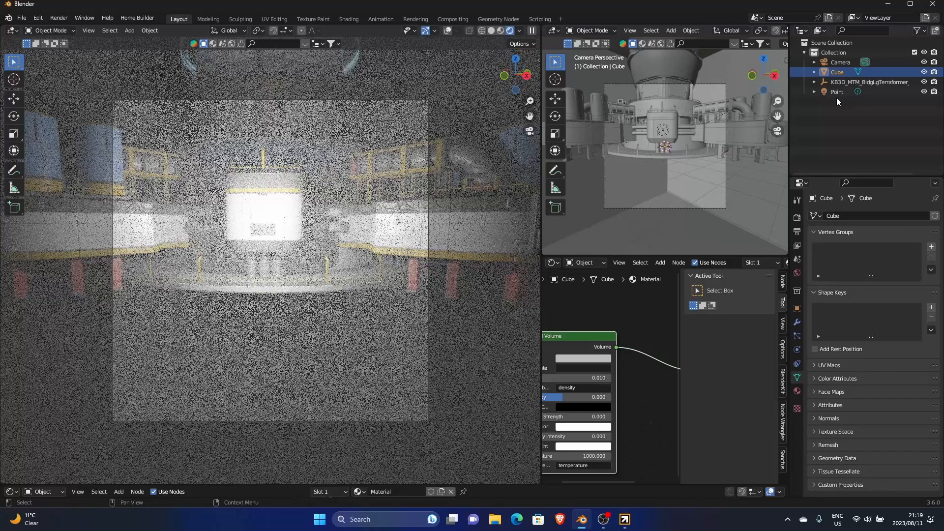
# - Select the point light and change its colour to blue
pyautogui.click(837, 91)
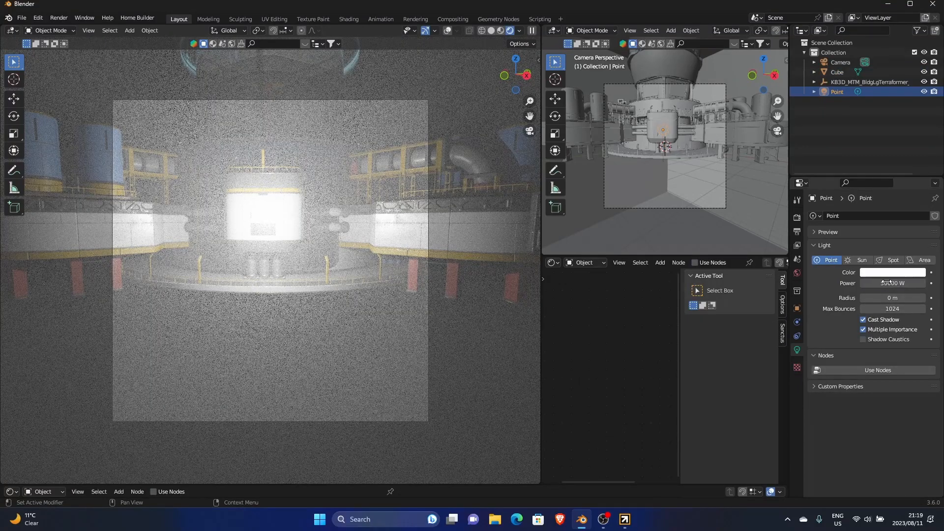
pyautogui.click(892, 272)
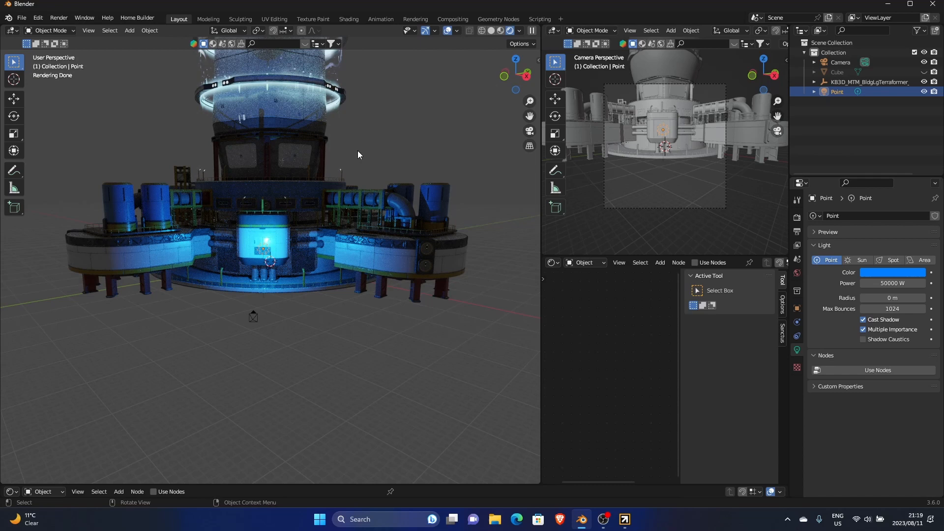
# - Add a floor plane and switch the Realtime Materials library to Metals
pyautogui.click(129, 30)
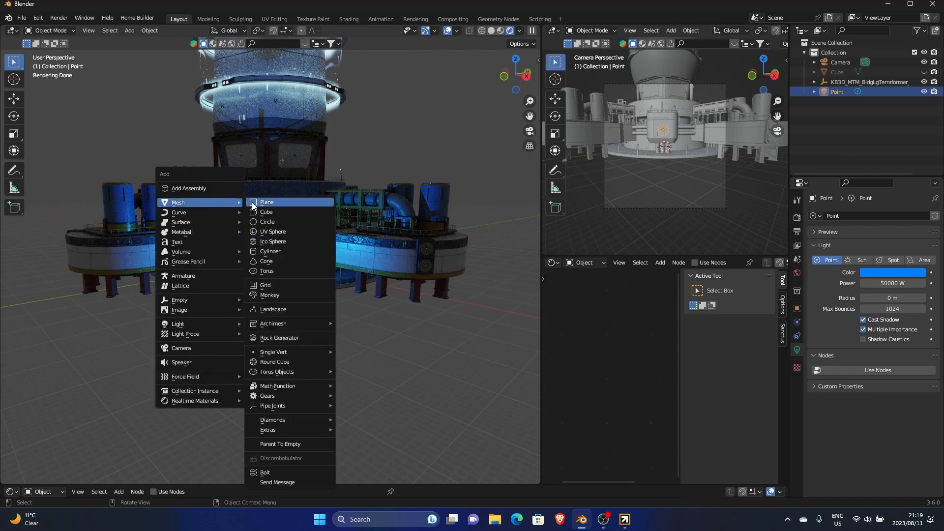
pyautogui.click(267, 202)
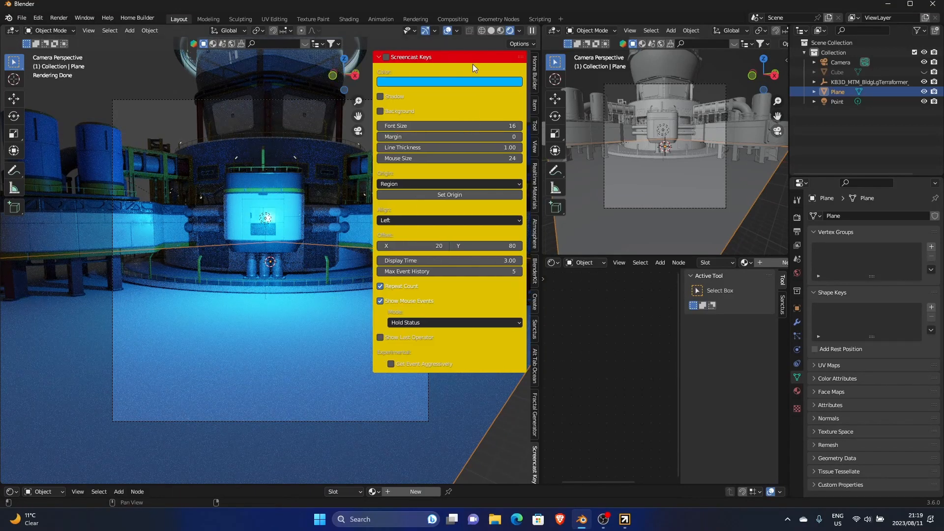
pyautogui.click(533, 187)
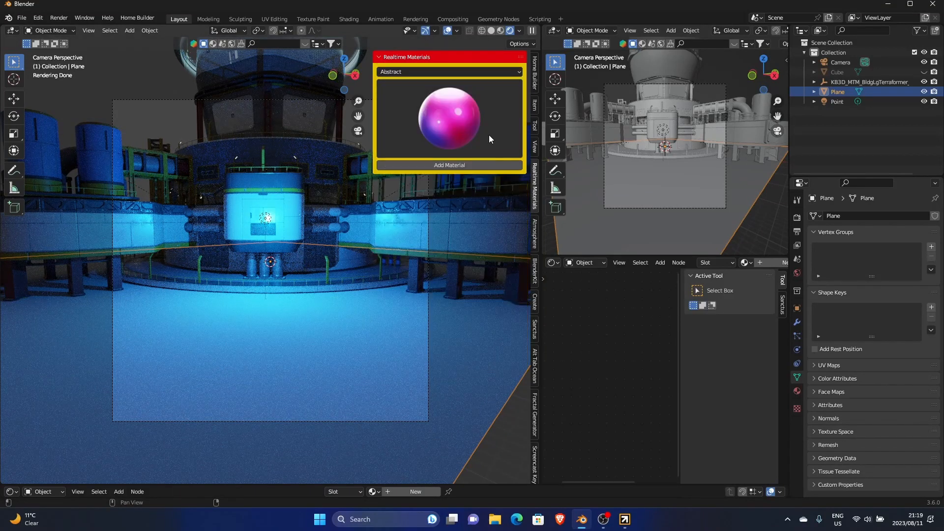
pyautogui.click(449, 71)
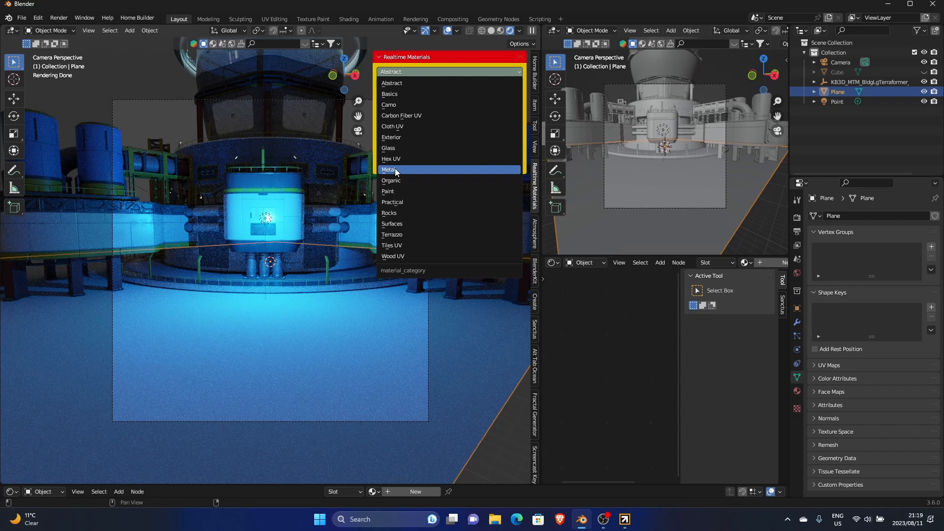
pyautogui.click(388, 169)
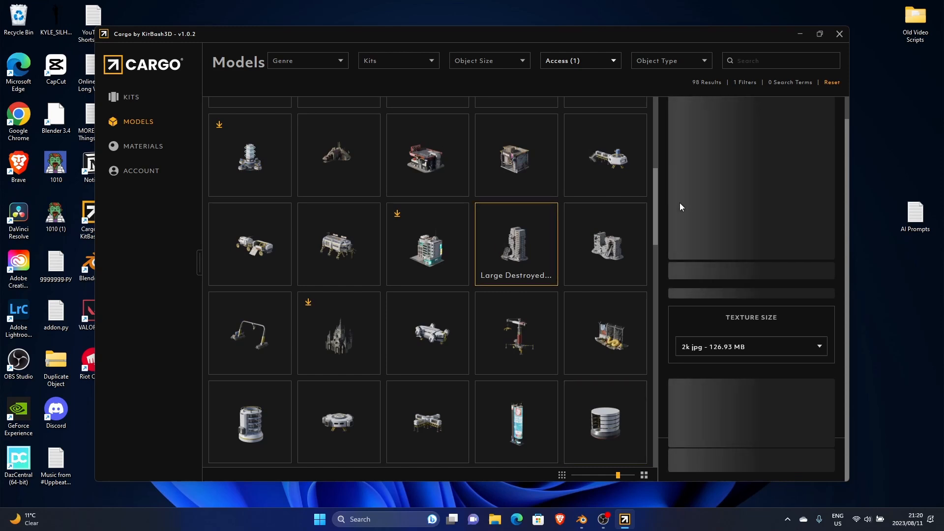
# - View Large Destroyed Building H, scroll the grid, and open Luxury Apartment's details
pyautogui.click(516, 244)
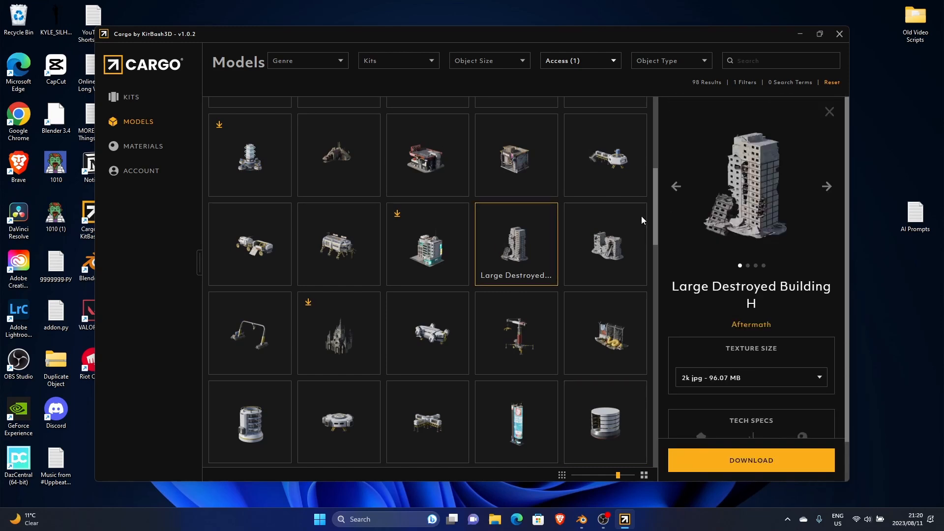
pyautogui.scroll(-3)
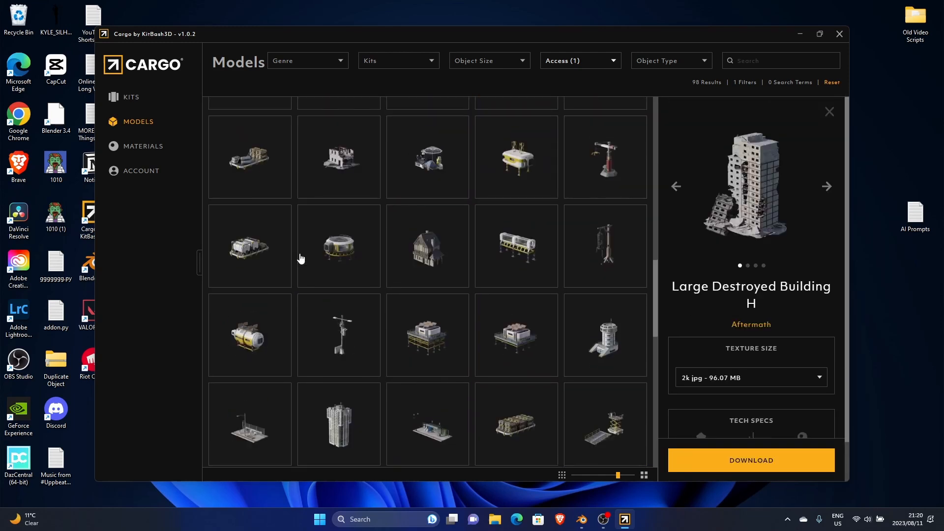
pyautogui.scroll(-3)
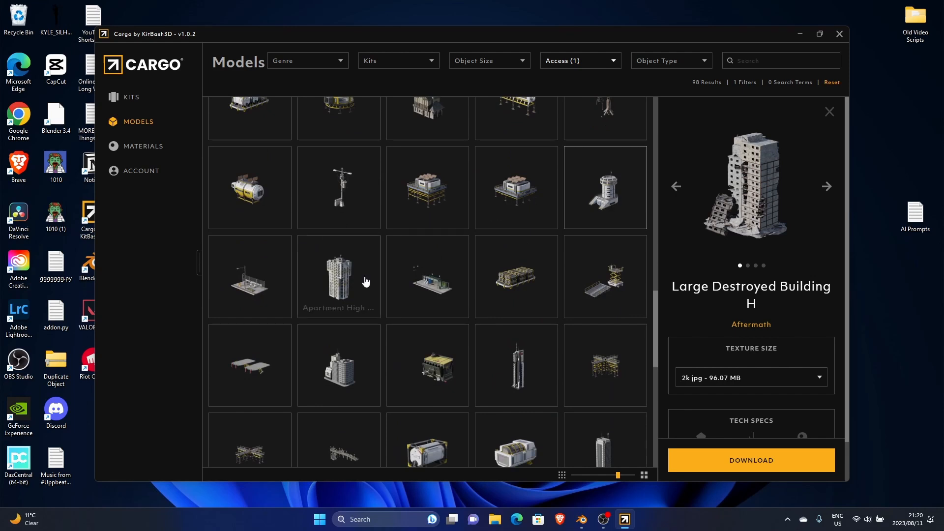
pyautogui.moveTo(479, 288)
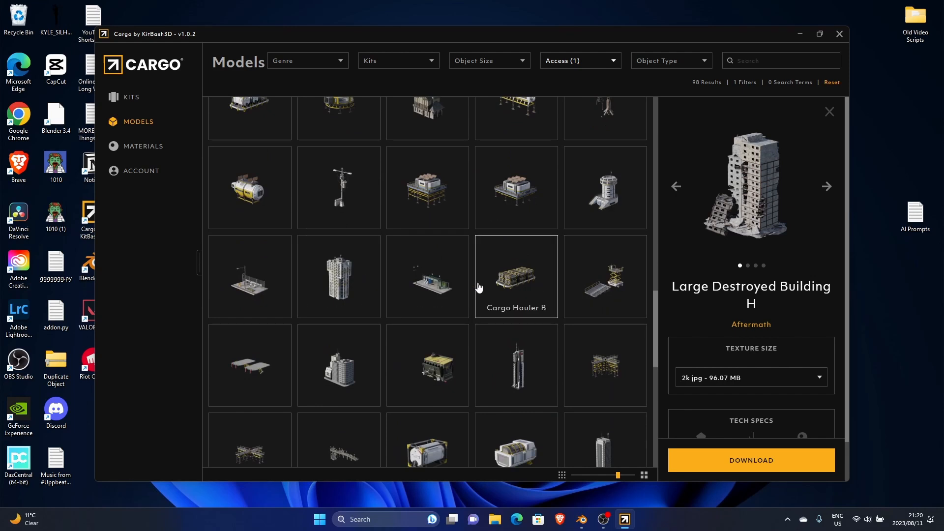
pyautogui.moveTo(272, 283)
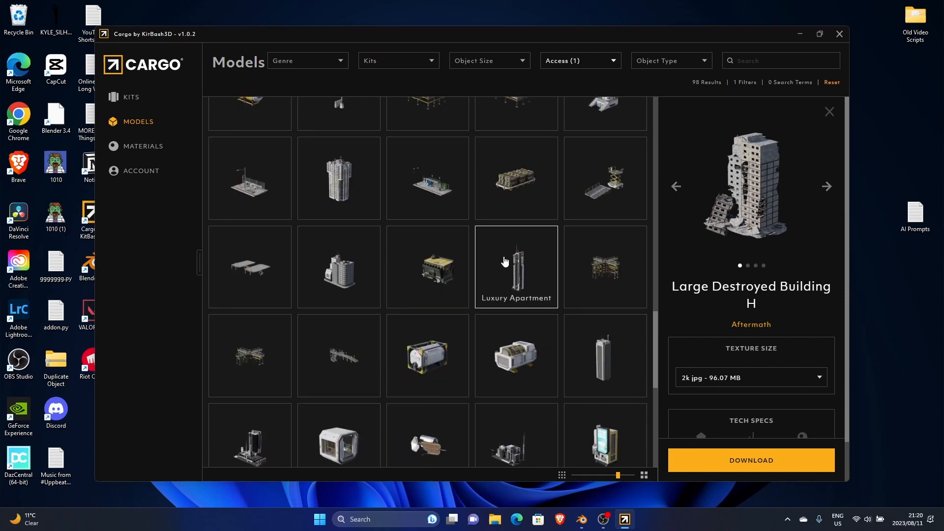
pyautogui.click(516, 266)
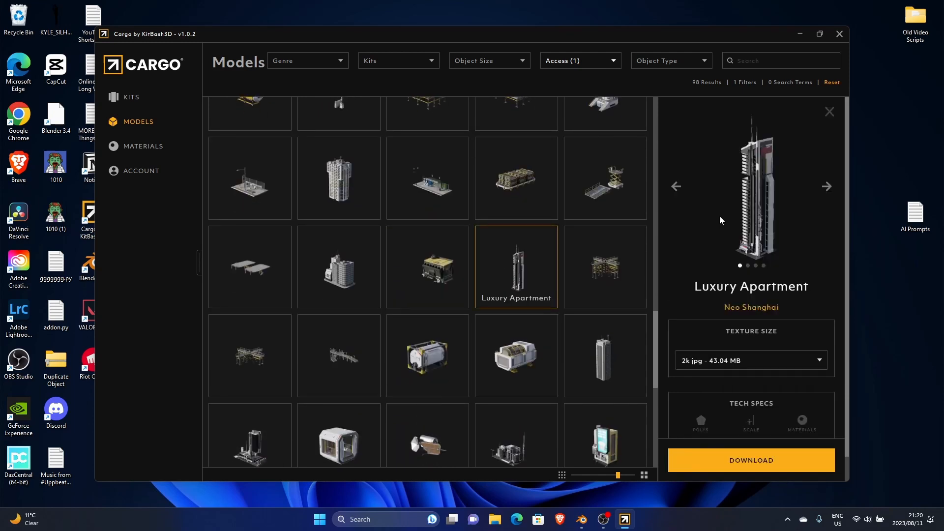
pyautogui.scroll(-3)
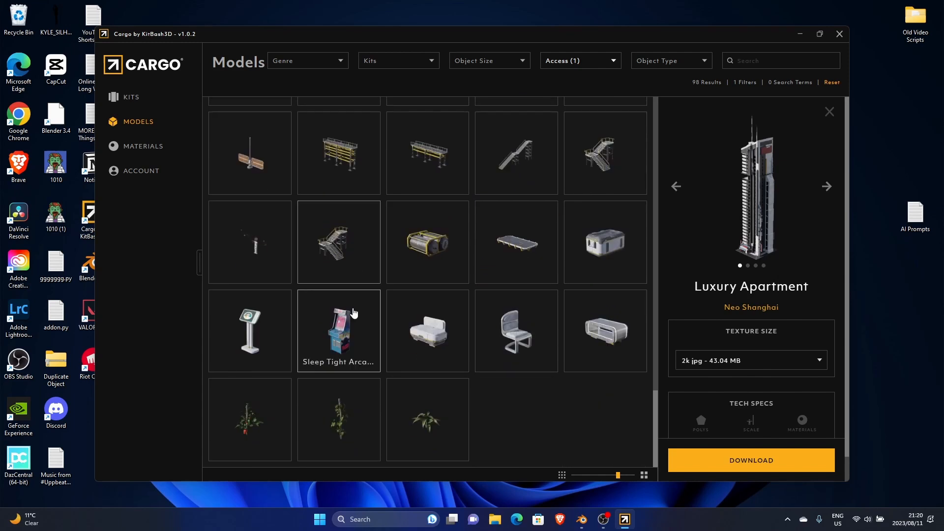
pyautogui.moveTo(484, 255)
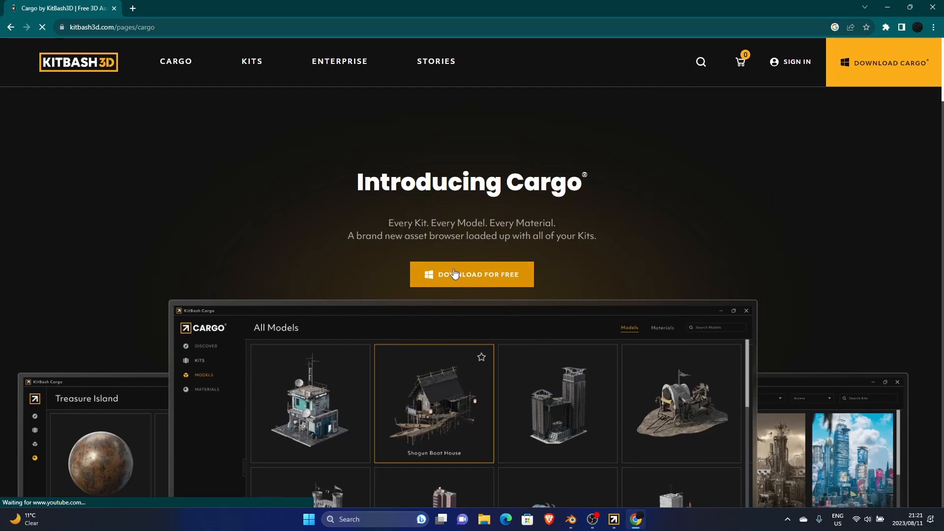
# - Scroll the Cargo page past the features and Supported Softwares to Ready to Get Started
pyautogui.scroll(-3)
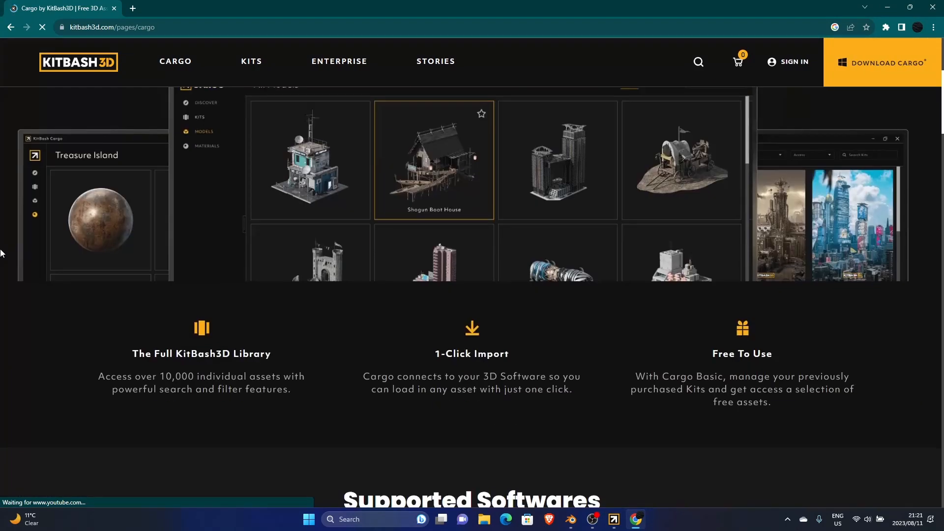
pyautogui.scroll(-3)
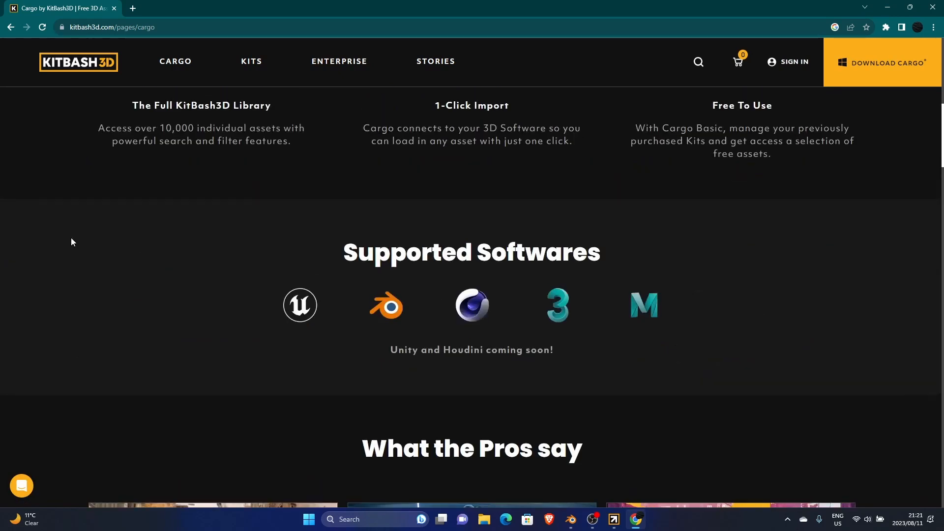
pyautogui.scroll(-3)
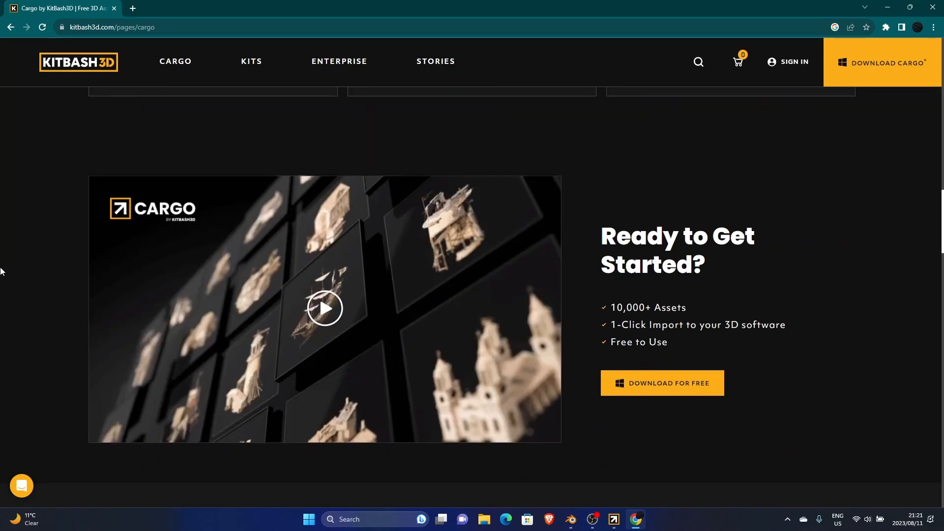
pyautogui.scroll(-3)
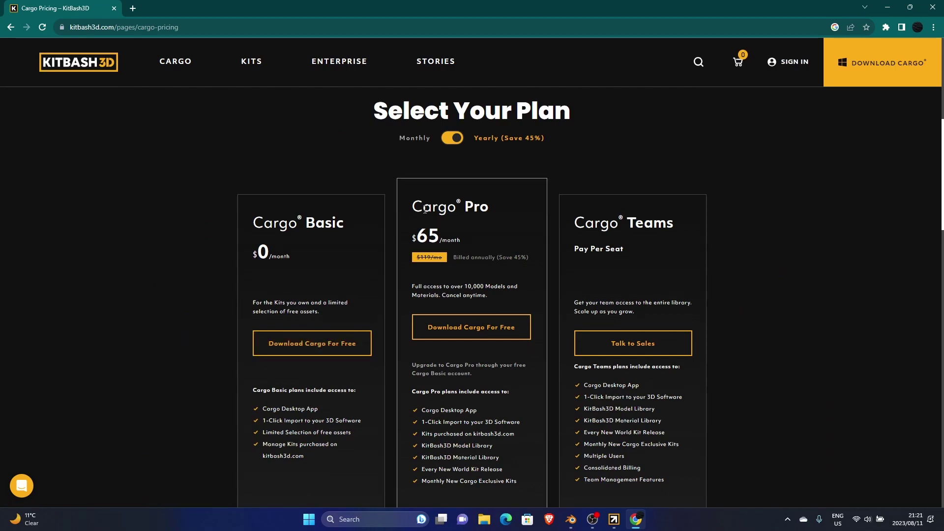
pyautogui.moveTo(434, 277)
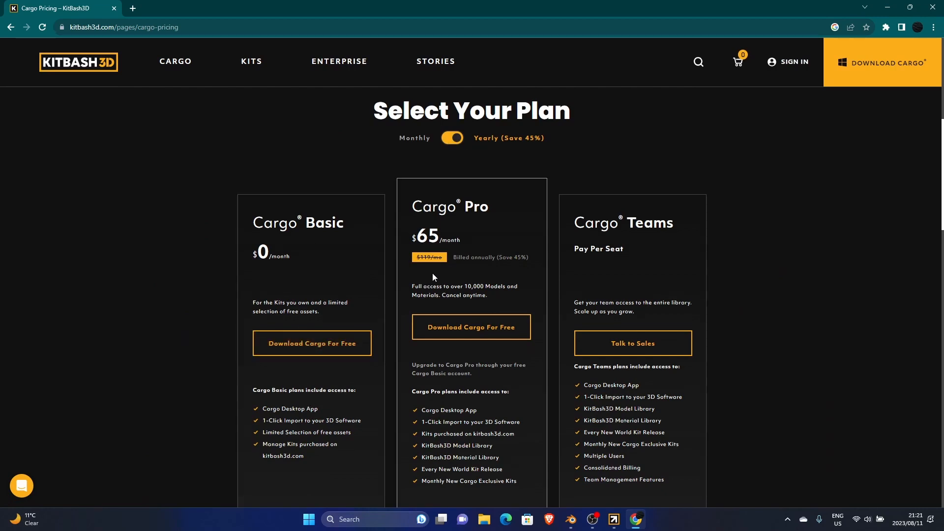
pyautogui.moveTo(471, 330)
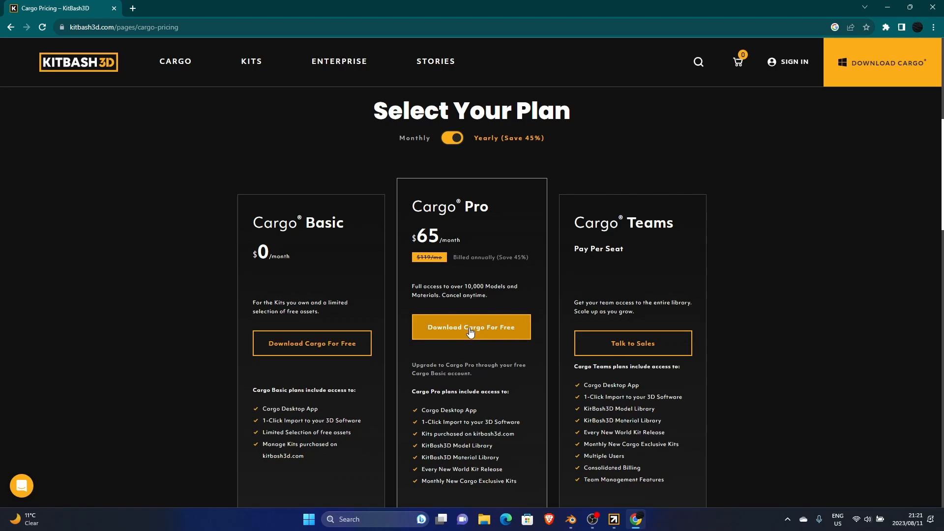
pyautogui.moveTo(602, 521)
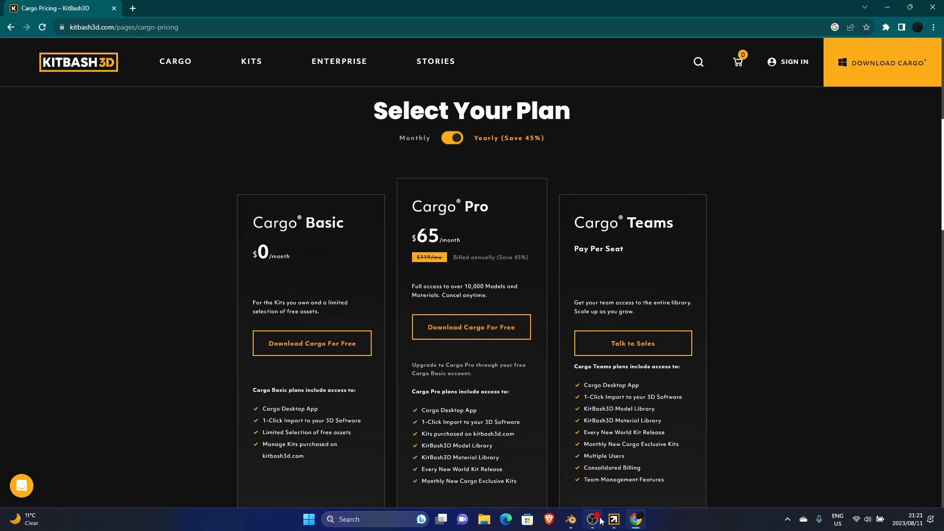
# - Switch to Cargo, open the Kits library and scroll to Victorian, Art Deco and Neo Tokyo
pyautogui.click(613, 519)
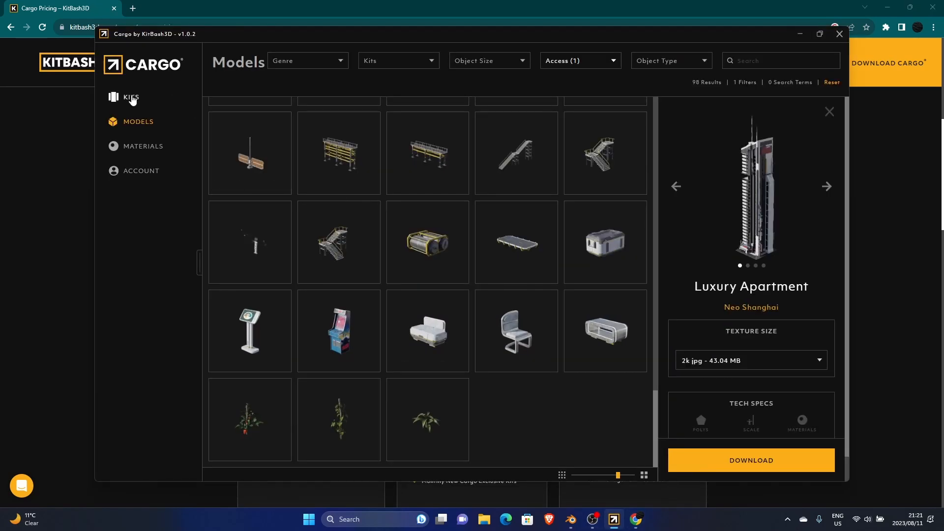
pyautogui.click(131, 97)
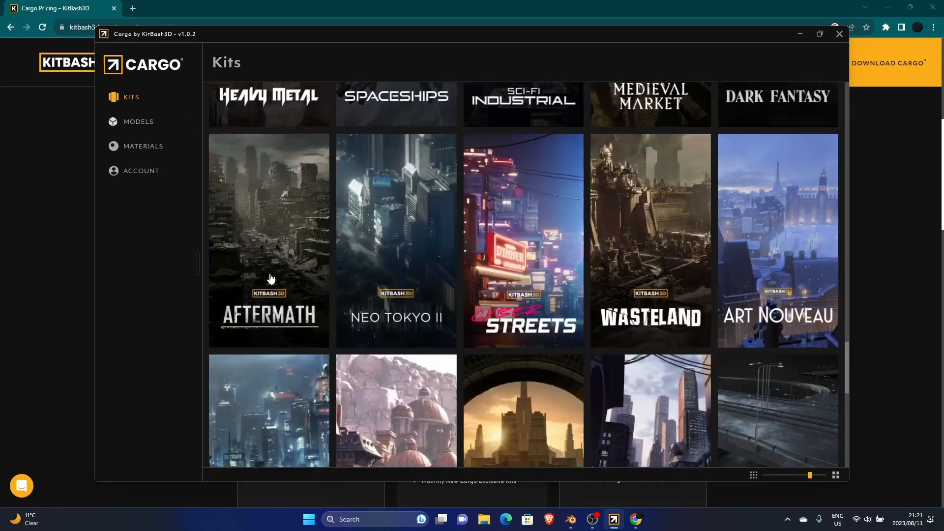
pyautogui.scroll(-3)
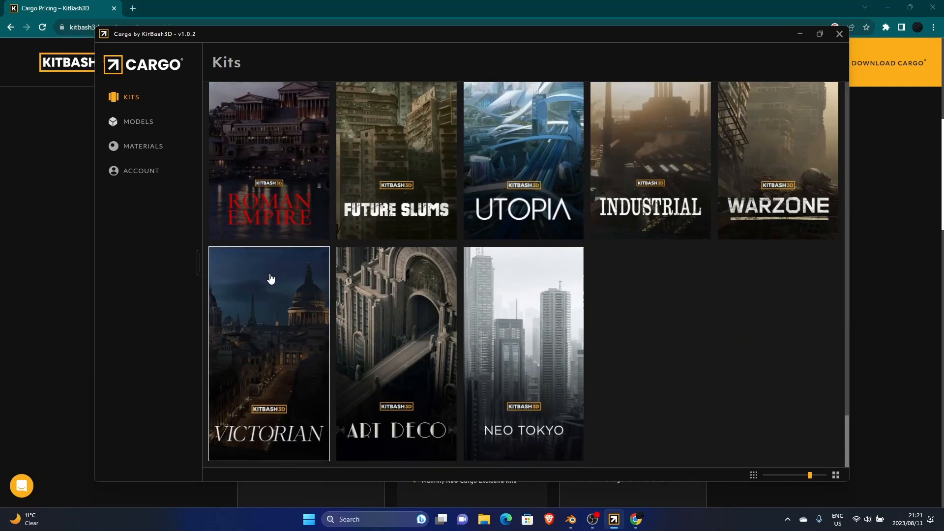
pyautogui.moveTo(643, 324)
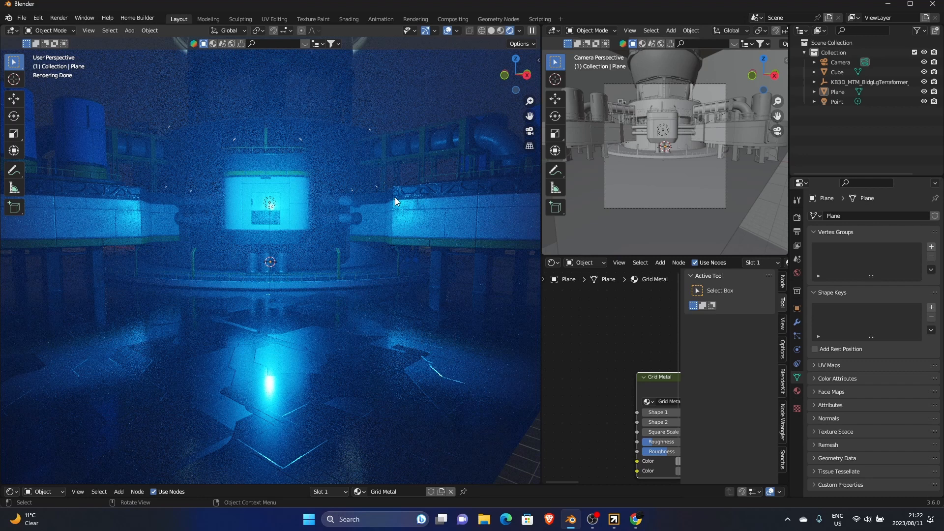
pyautogui.moveTo(730, 114)
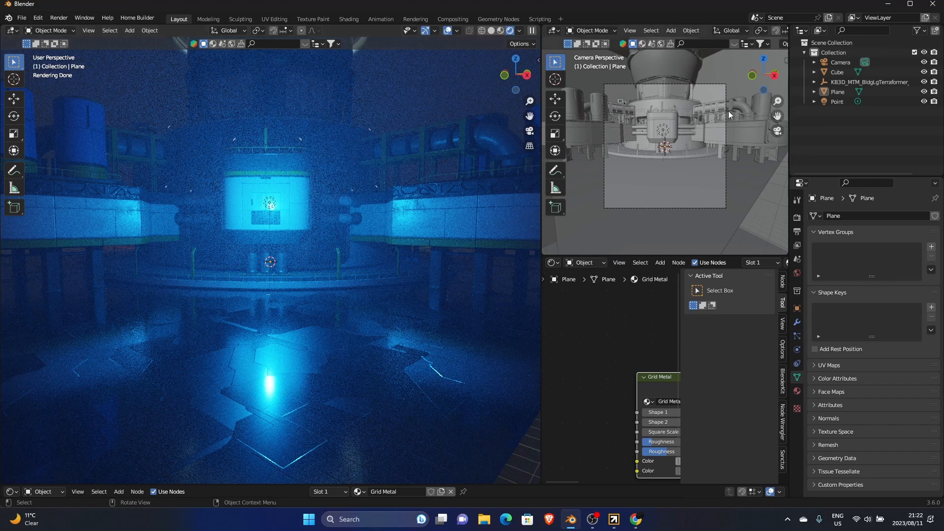
pyautogui.moveTo(246, 241)
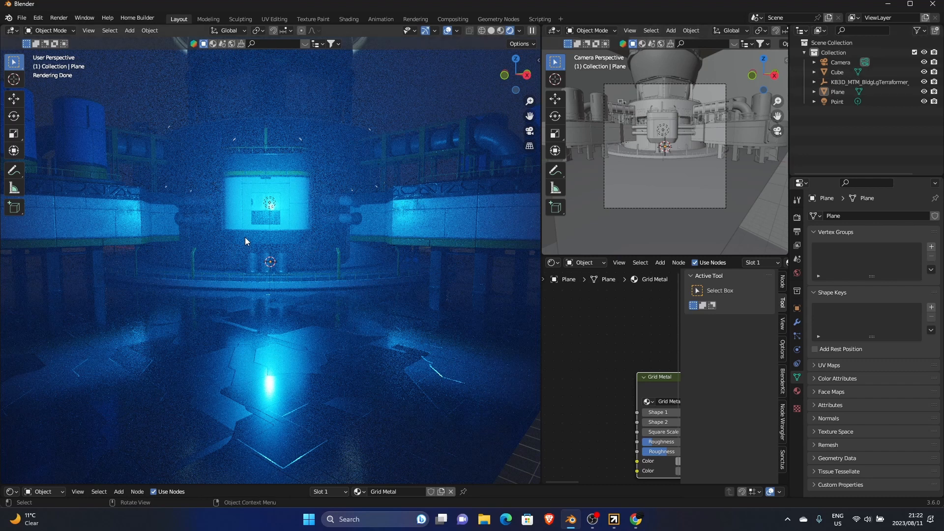